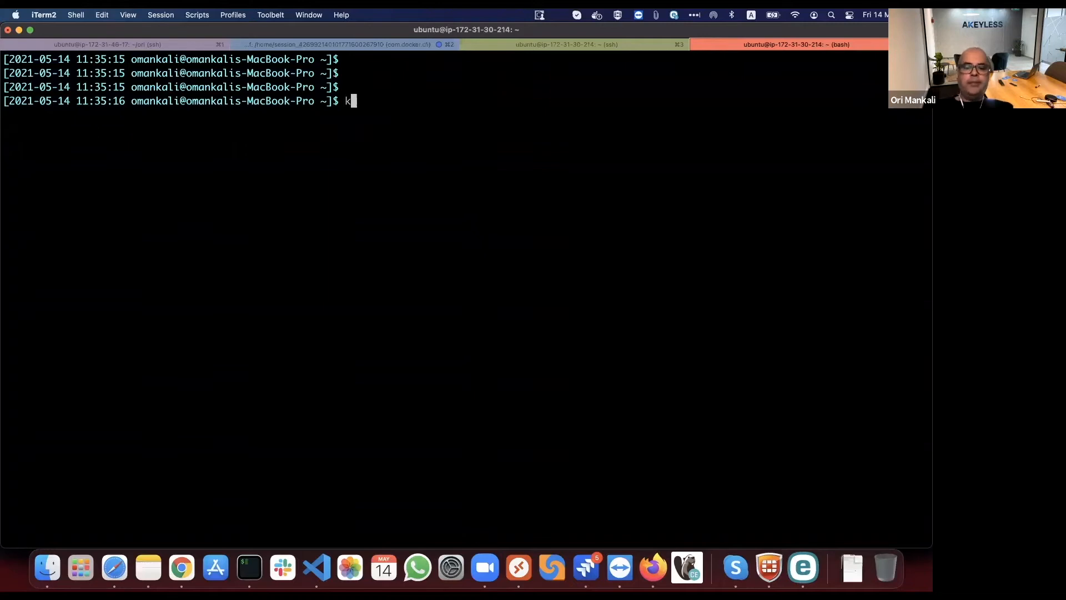
# Type 'kubectl get pod' at the bash prompt without running it
pyautogui.write('ubectl')
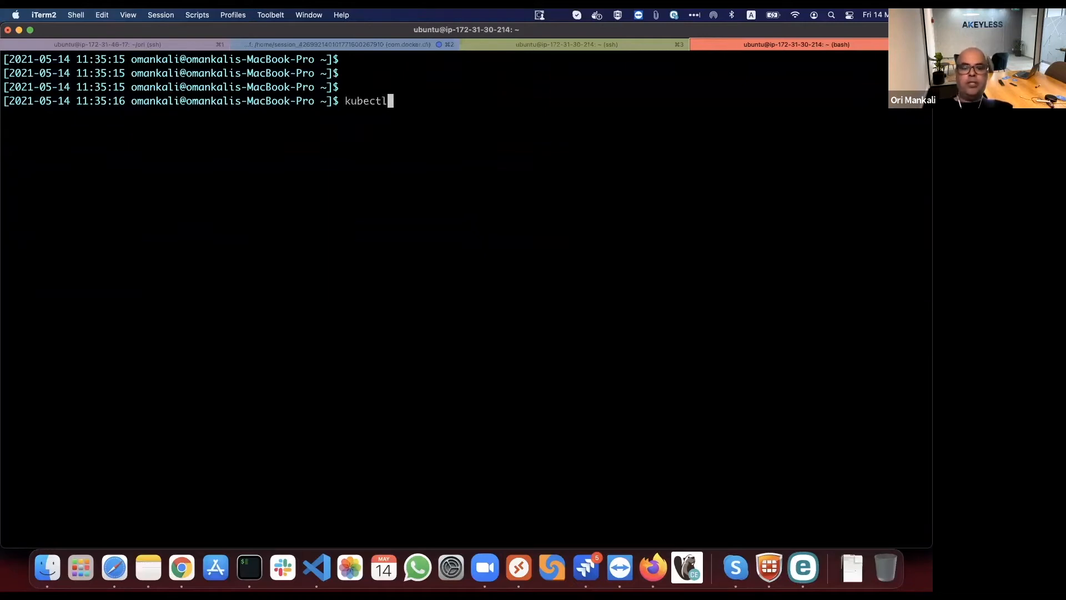
pyautogui.write('get po')
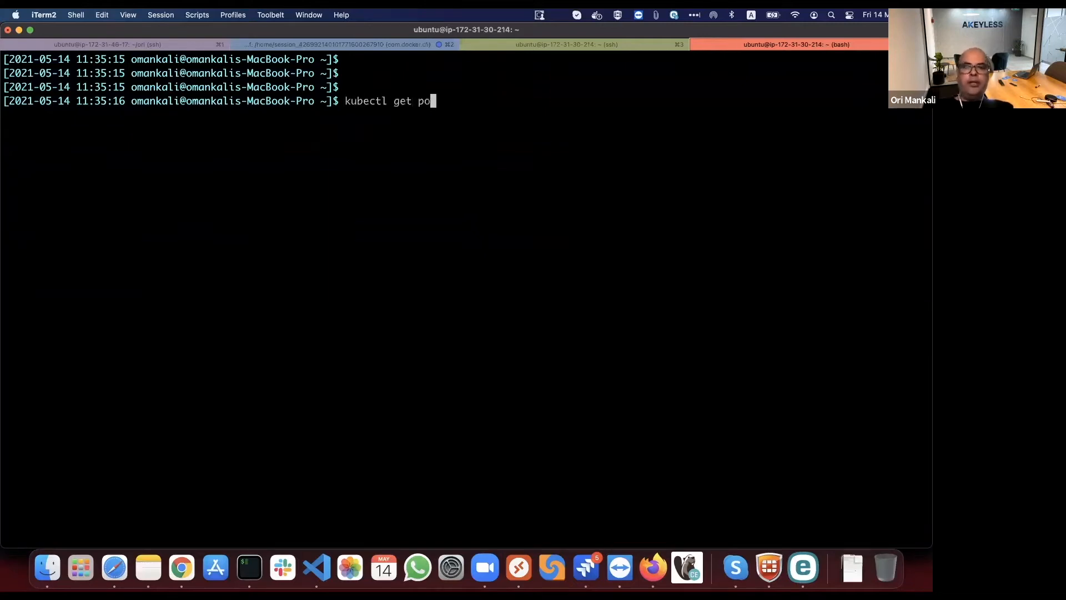
pyautogui.write('d')
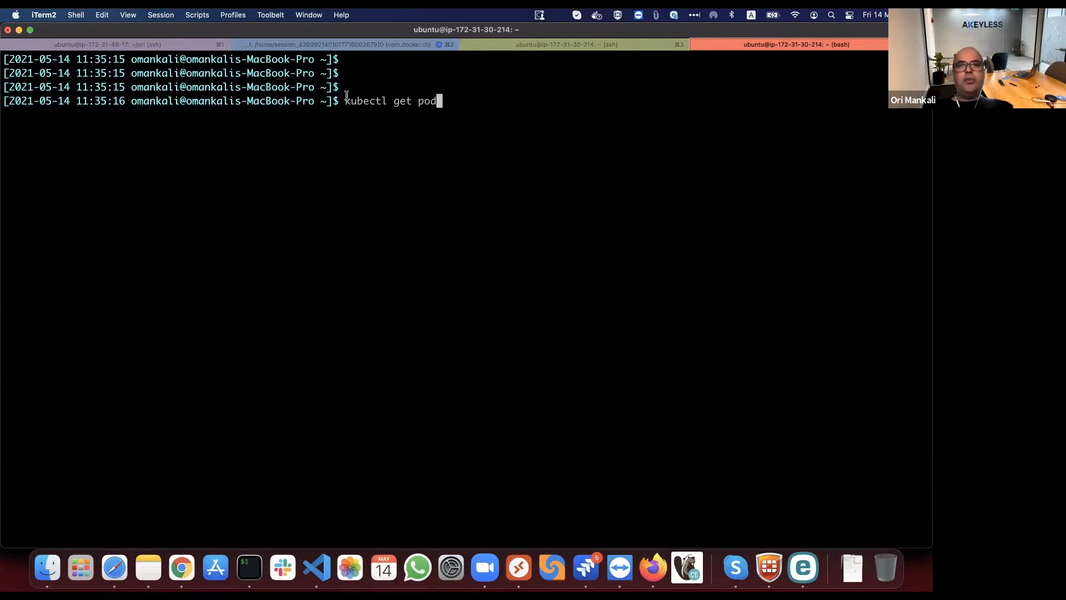
pyautogui.moveTo(376, 103)
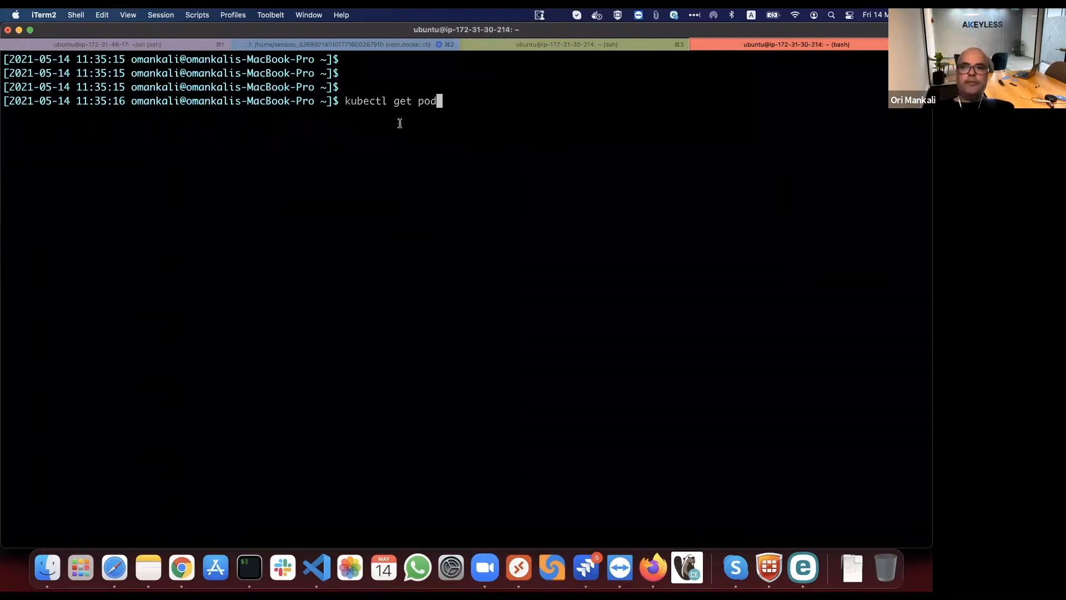
# Submit the Okta credentials for the Akeyless SAML app until Authentication Succeeded appears
pyautogui.click(181, 566)
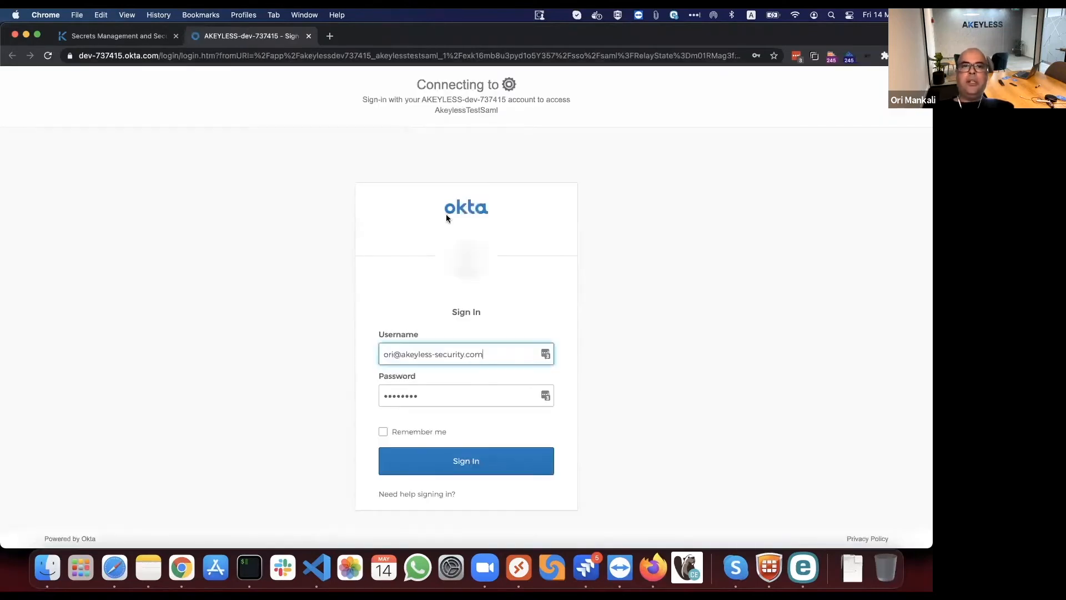
pyautogui.moveTo(488, 337)
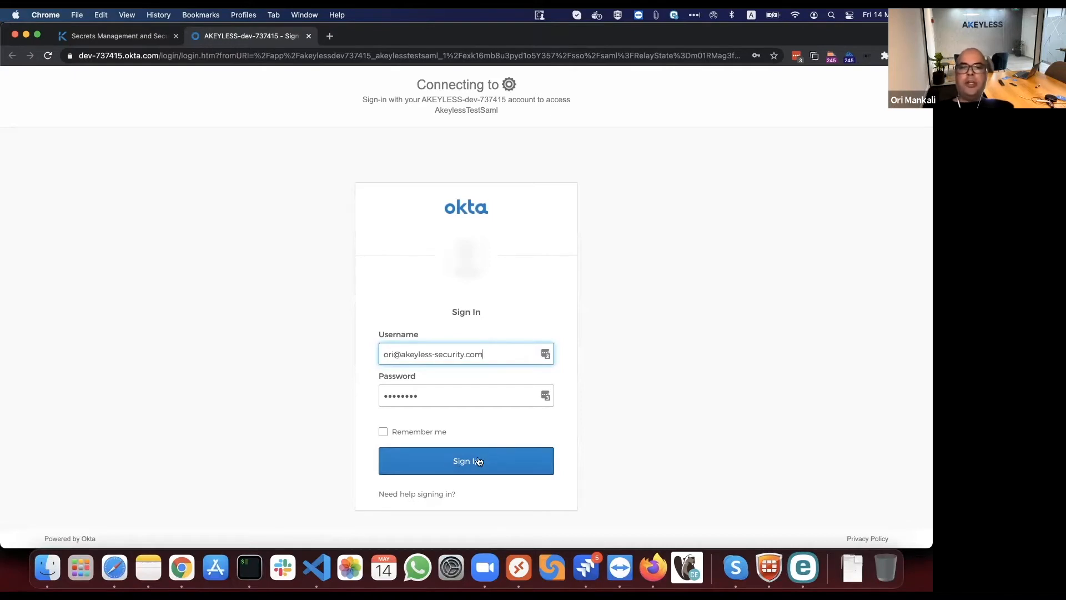
pyautogui.click(465, 460)
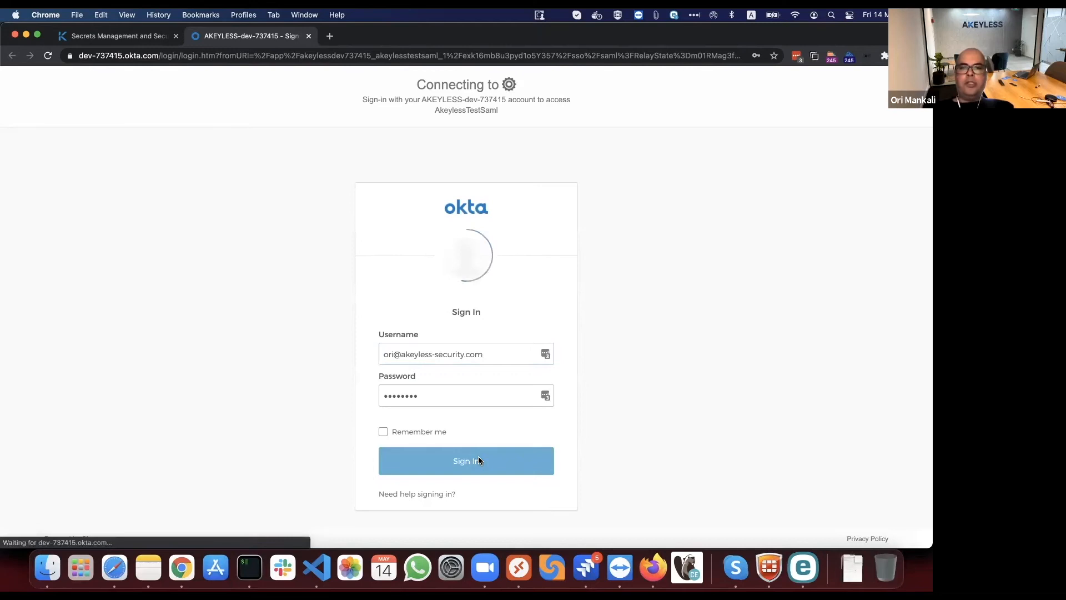
pyautogui.click(466, 460)
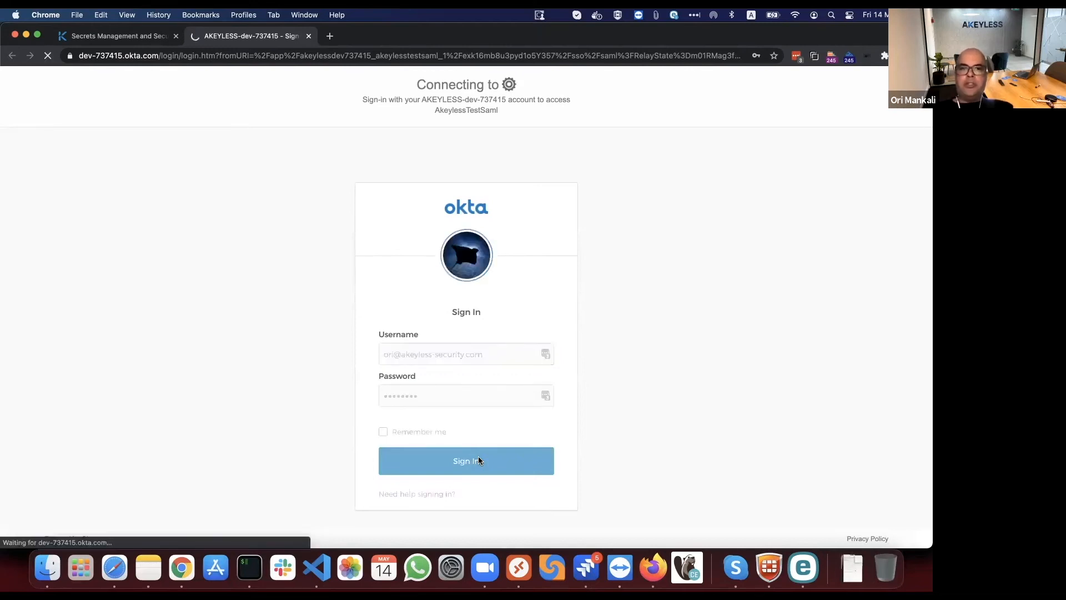
pyautogui.click(466, 461)
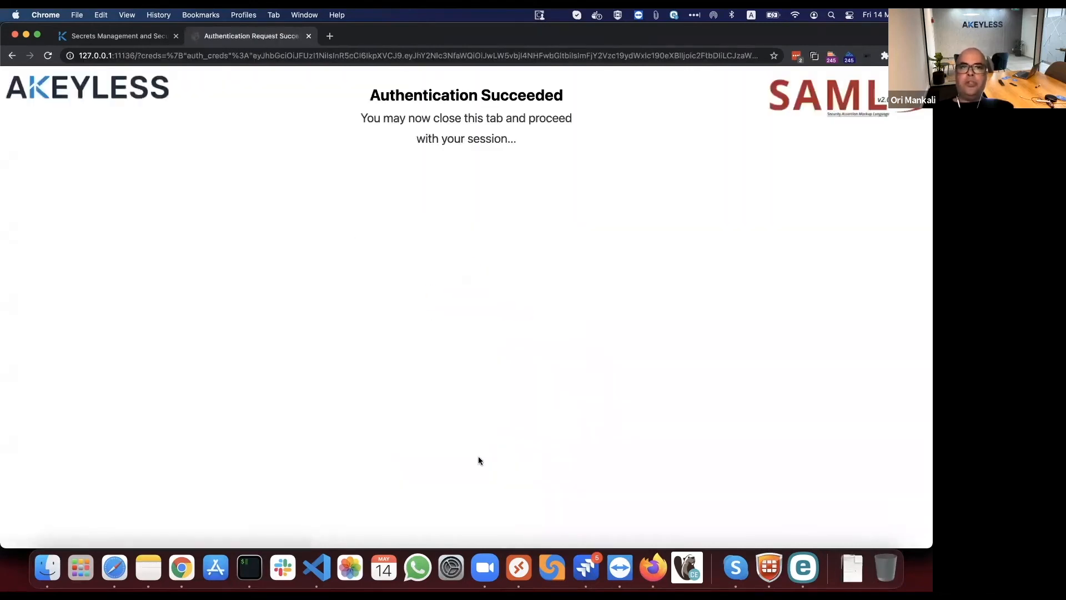
pyautogui.moveTo(351, 101)
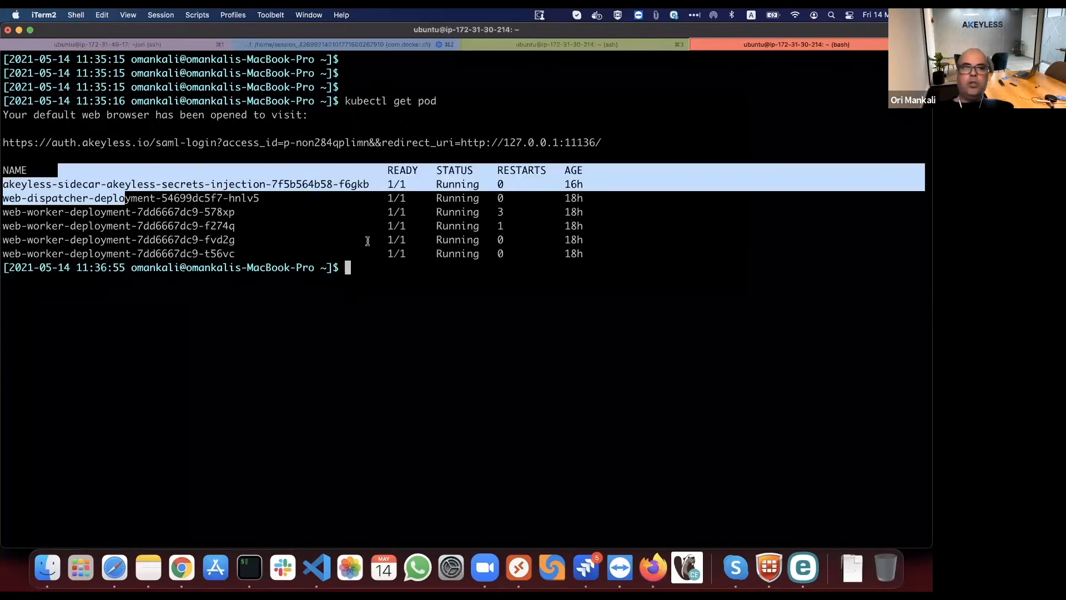
# Run kubectl get node and select the minikube node name
pyautogui.write('kubectl get pod')
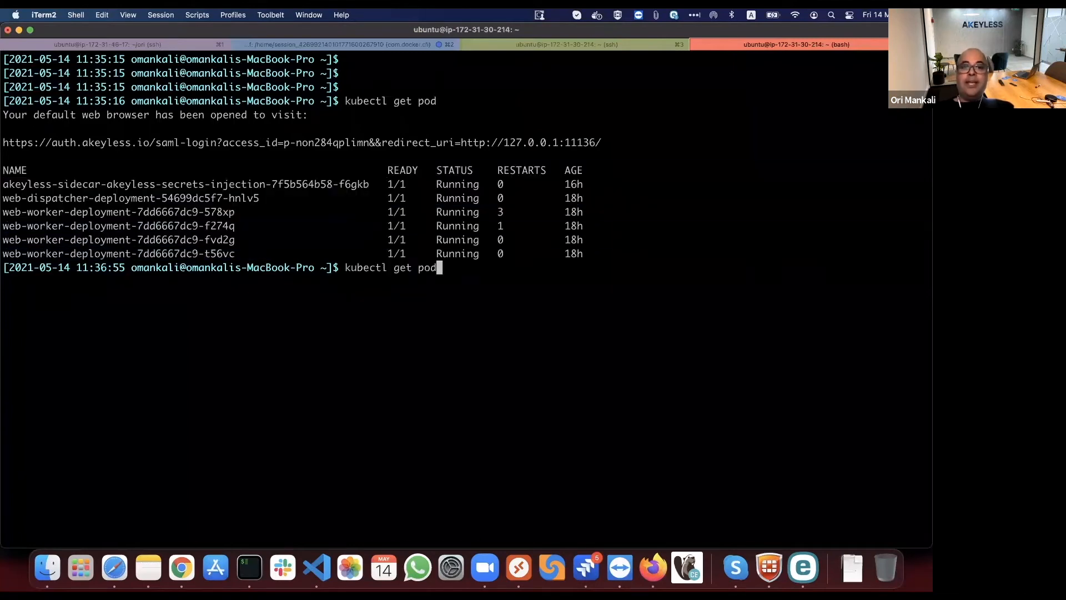
pyautogui.press('backspace')
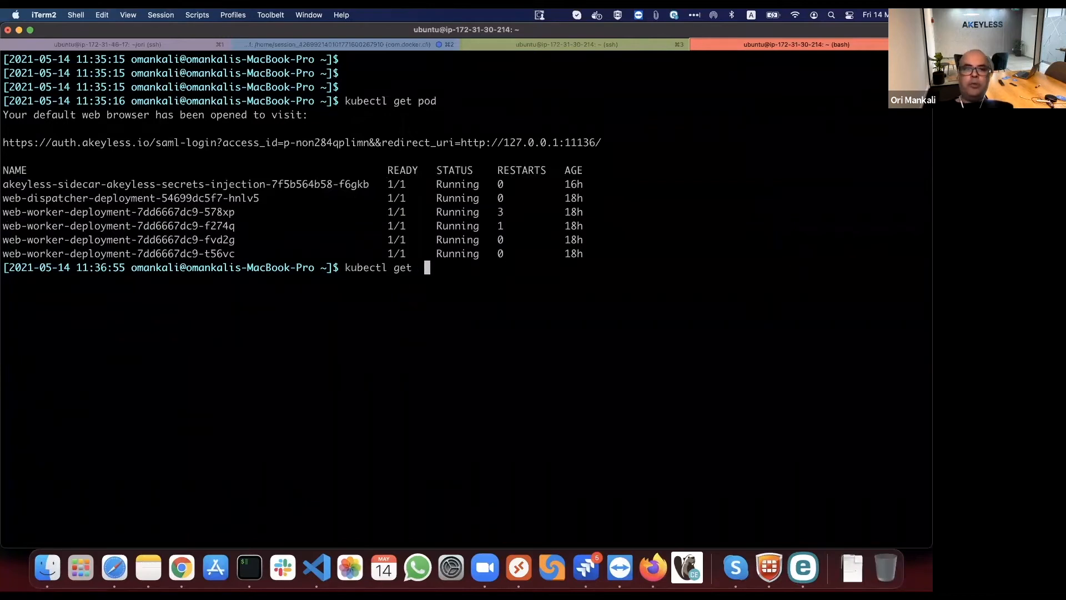
pyautogui.write('node')
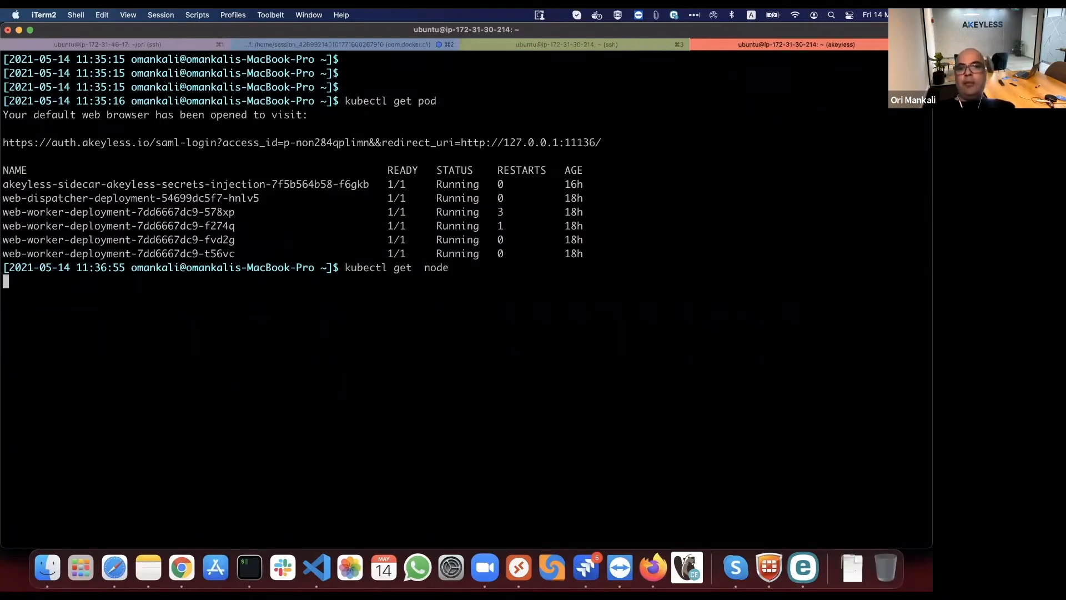
pyautogui.press('Return')
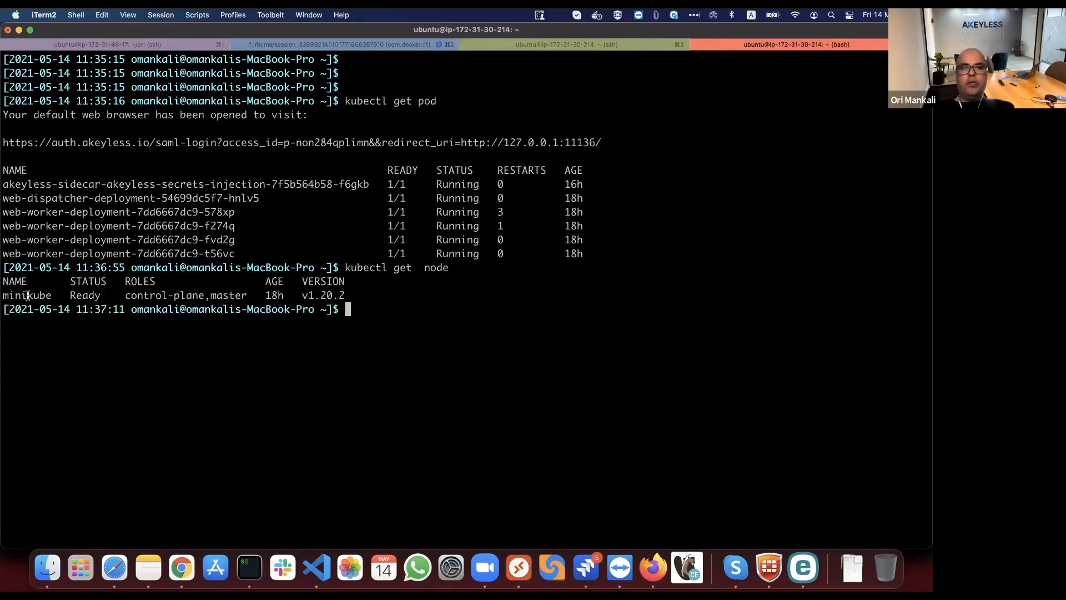
pyautogui.doubleClick(27, 295)
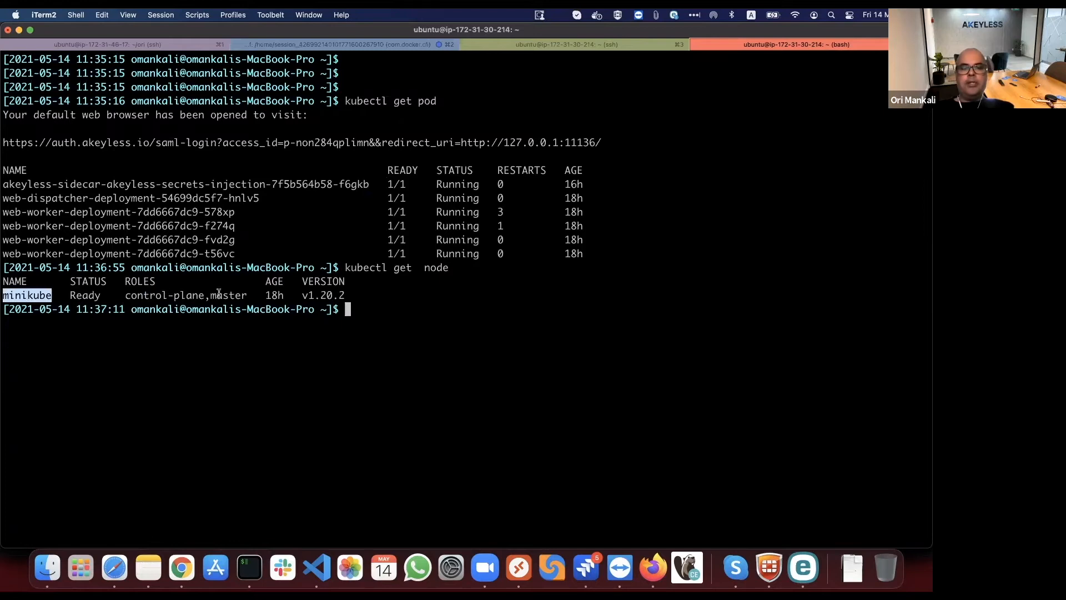
pyautogui.press('Return')
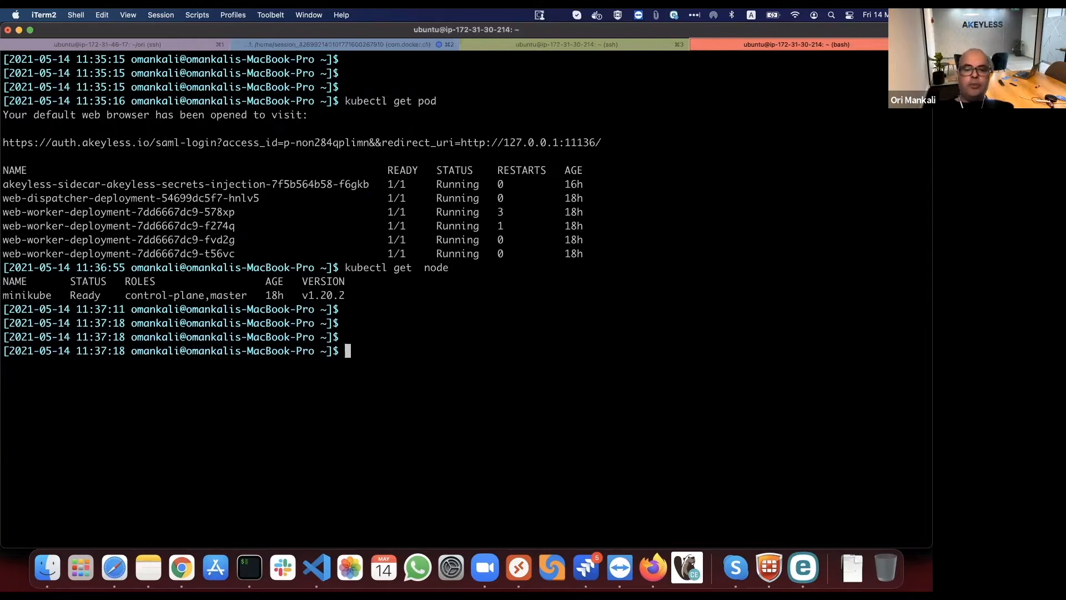
# Show the logs of pod web-worker-deployment-7dd6667dc9-578xp
pyautogui.write('kubectl get')
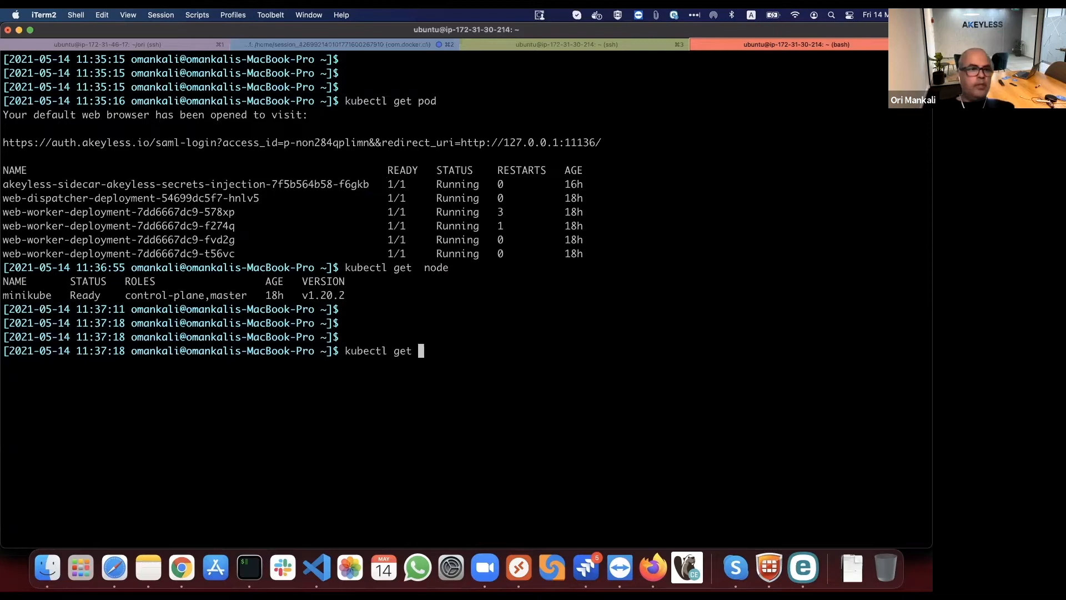
pyautogui.press('backspace')
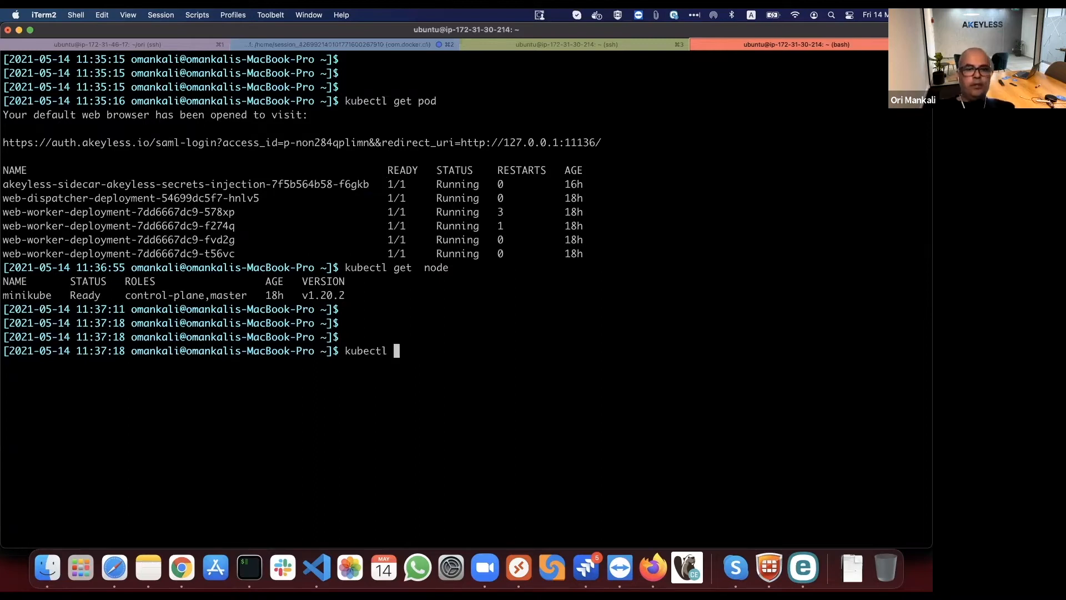
pyautogui.write('logs')
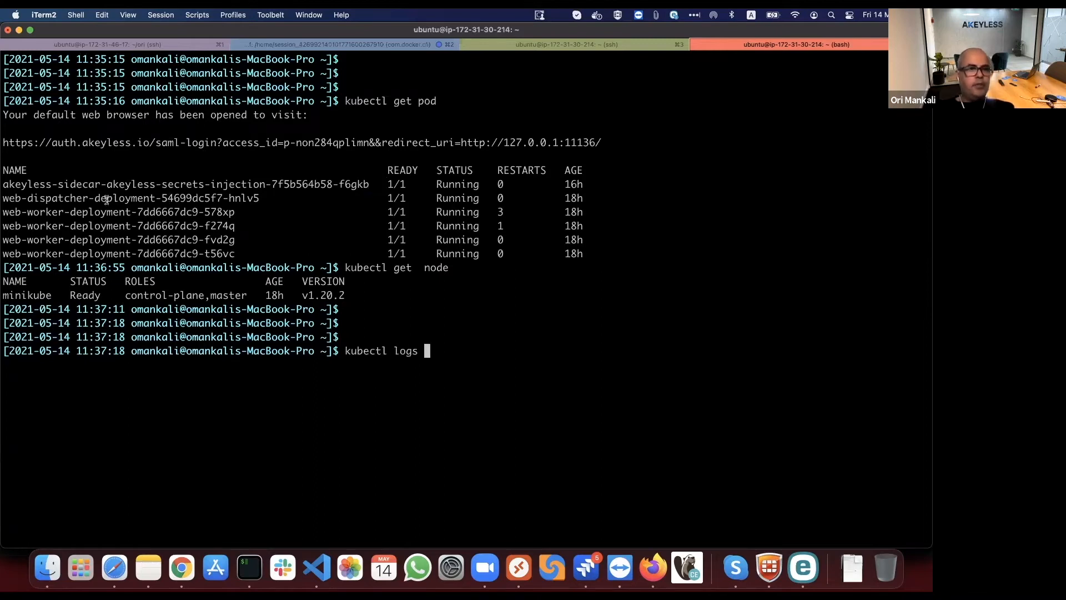
pyautogui.write('web-worker-deployment-7dd6667dc9-578xp')
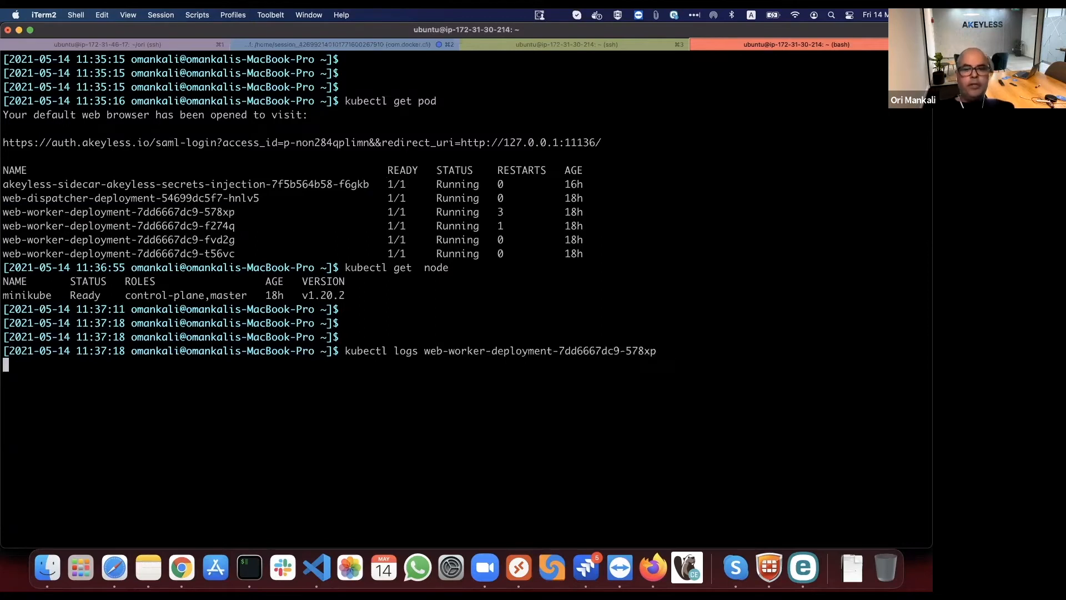
pyautogui.press('Return')
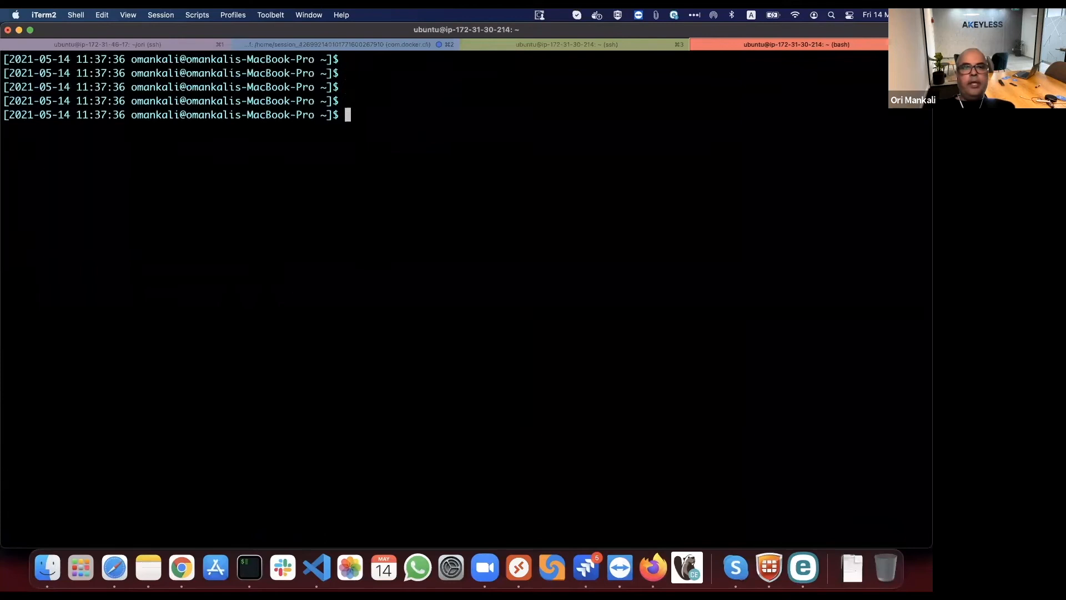
# Confirm test.yaml exists, open it in vi, and highlight the file-injection annotation
pyautogui.write('ls')
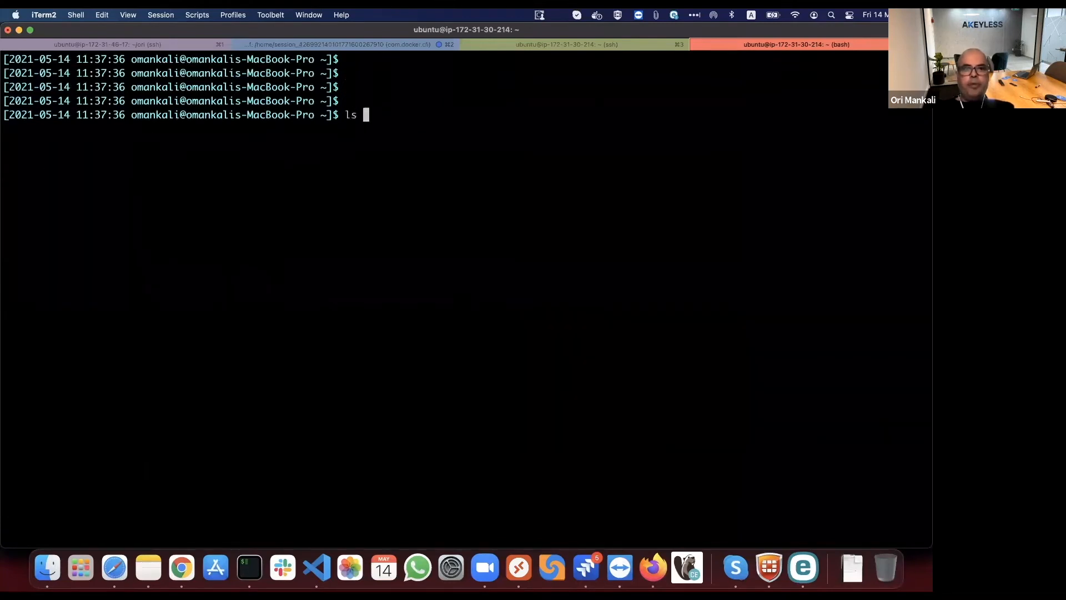
pyautogui.write('-')
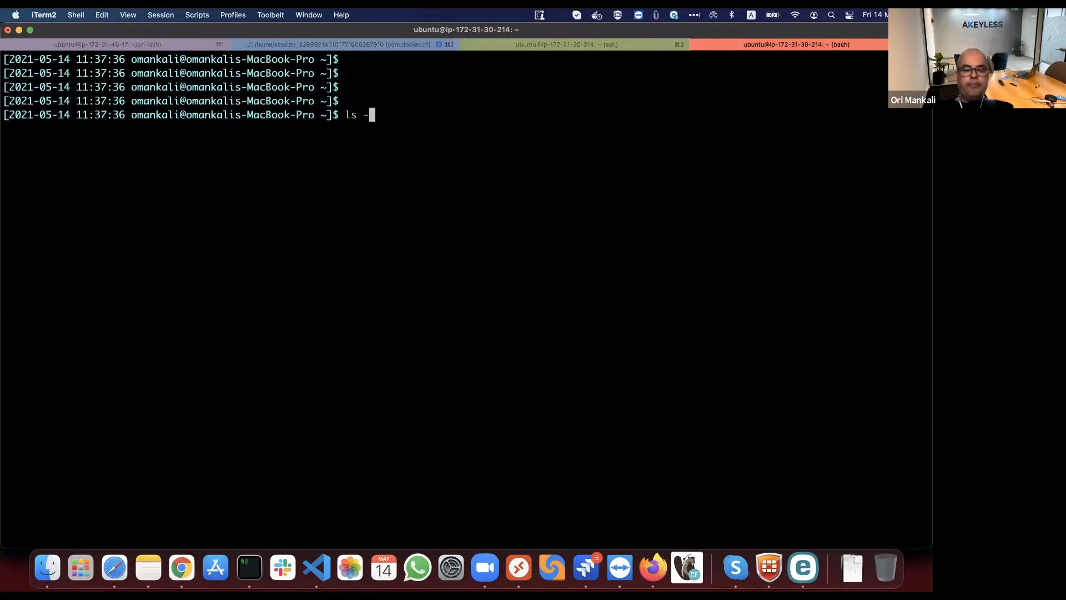
pyautogui.press('Backspace')
pyautogui.write('test.yaml')
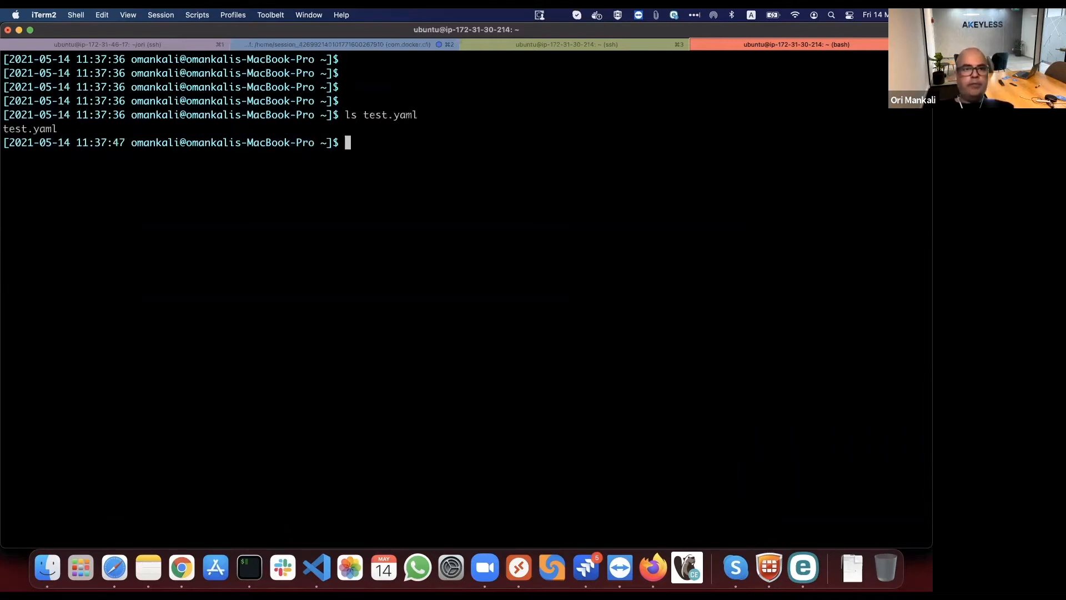
pyautogui.write('vi')
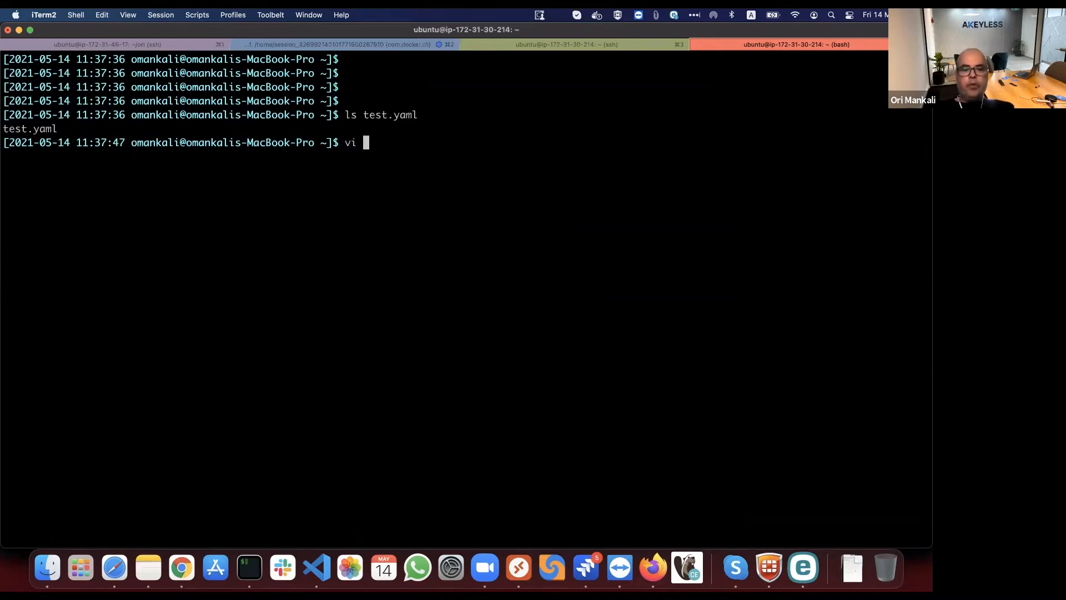
pyautogui.write('test.yaml')
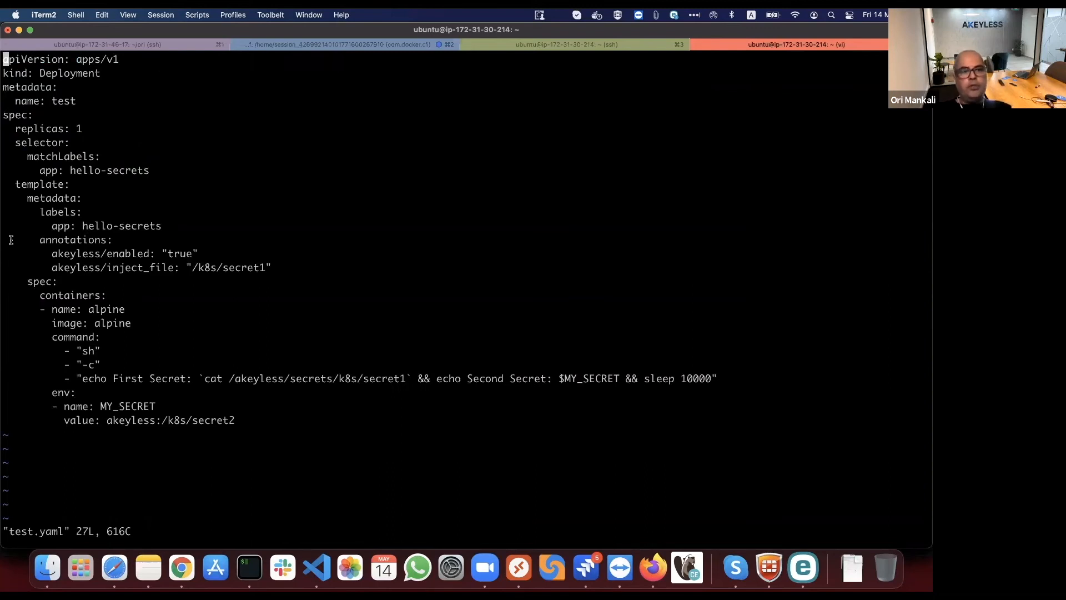
pyautogui.doubleClick(106, 309)
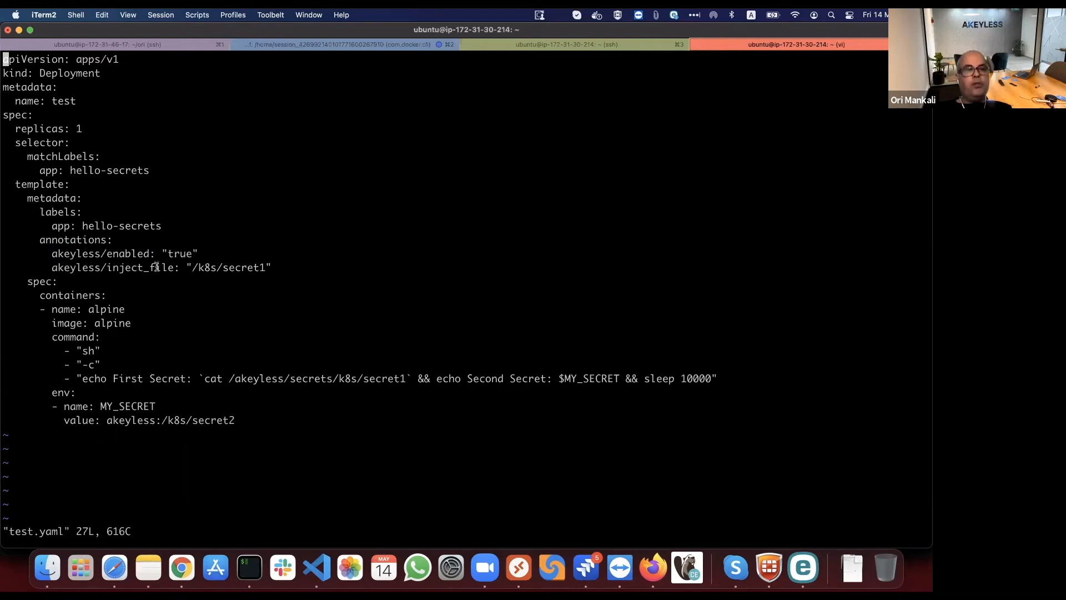
pyautogui.doubleClick(112, 267)
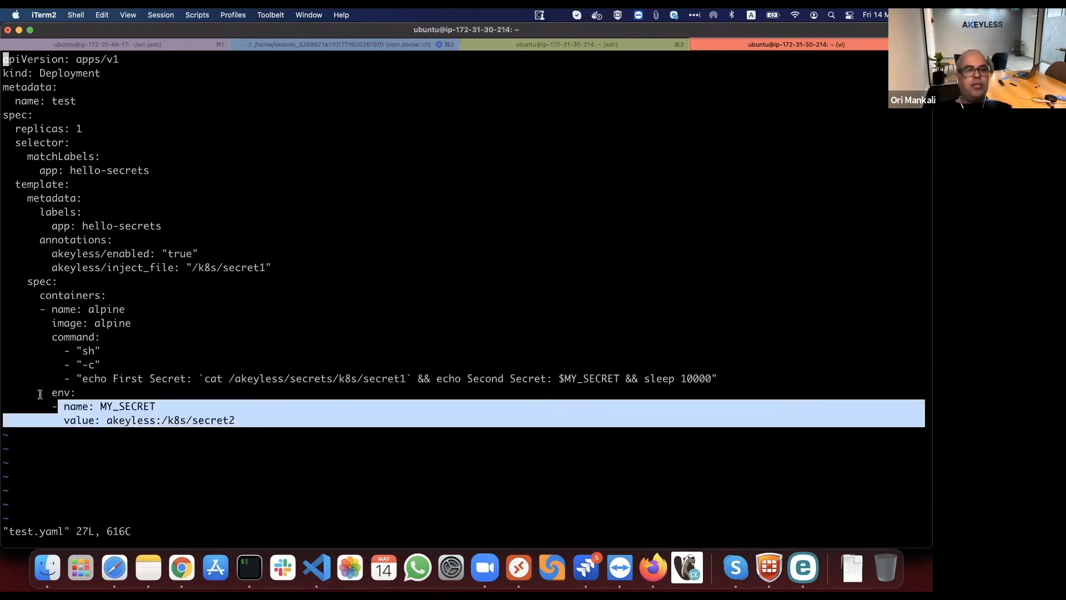
pyautogui.doubleClick(127, 406)
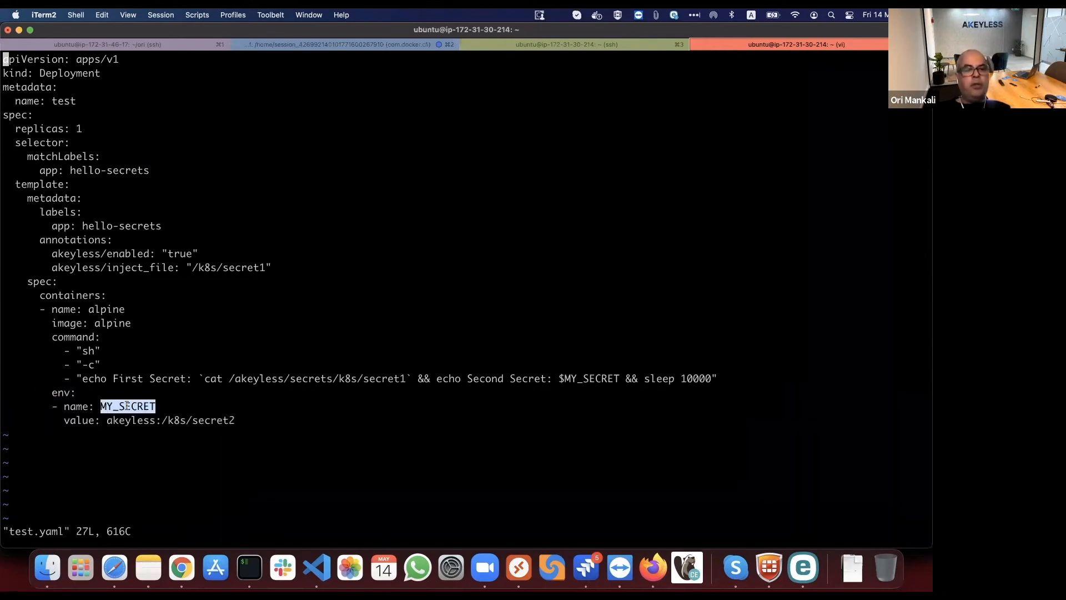
pyautogui.moveTo(187, 433)
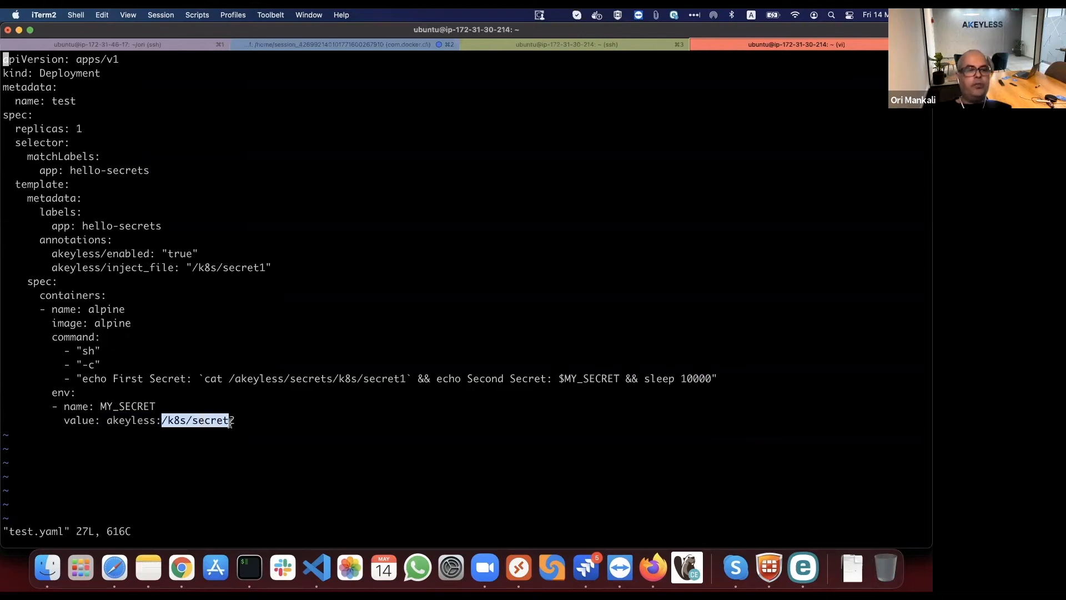
pyautogui.write('2')
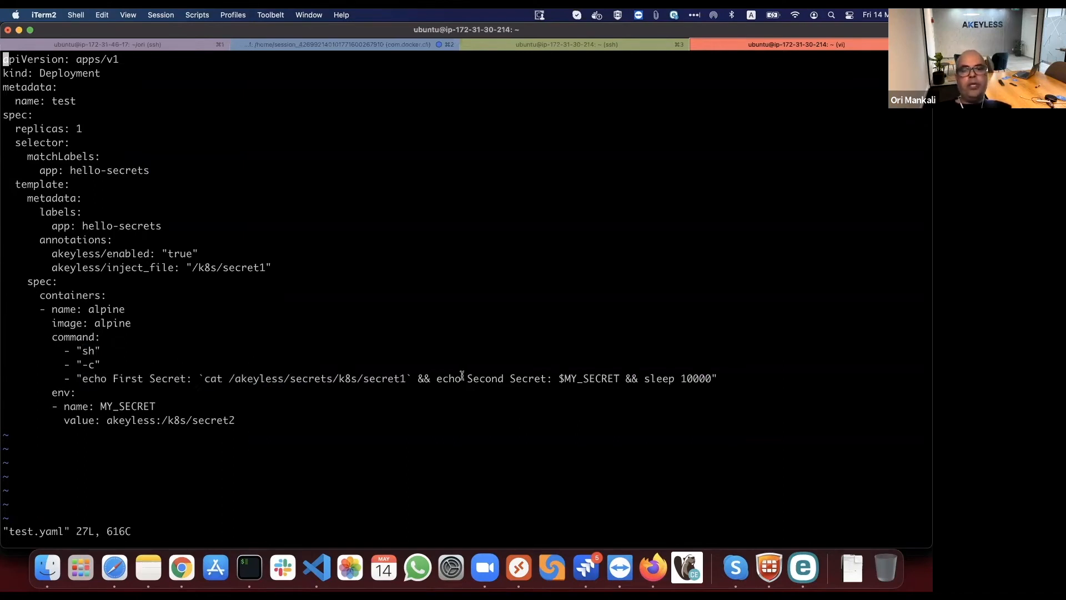
pyautogui.doubleClick(588, 378)
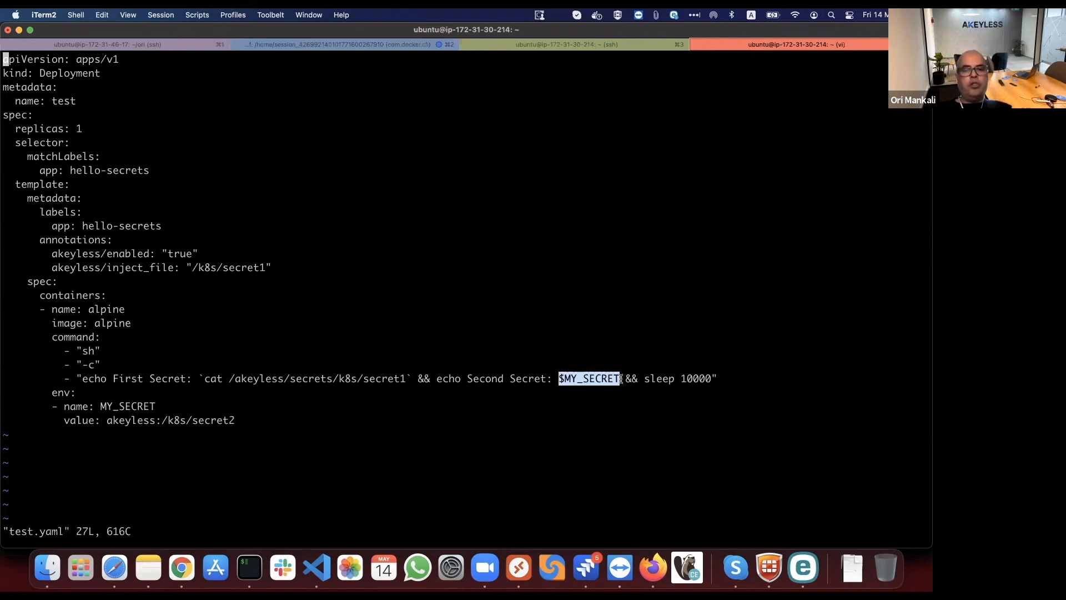
pyautogui.moveTo(260, 248)
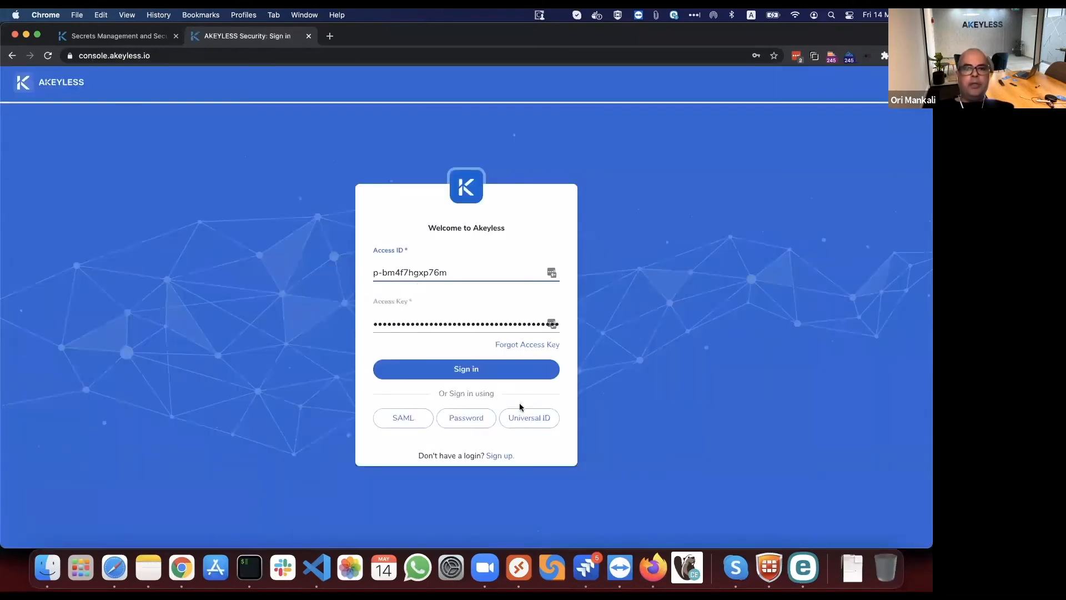
# Sign in to Akeyless Console by password with the saved email login
pyautogui.click(466, 418)
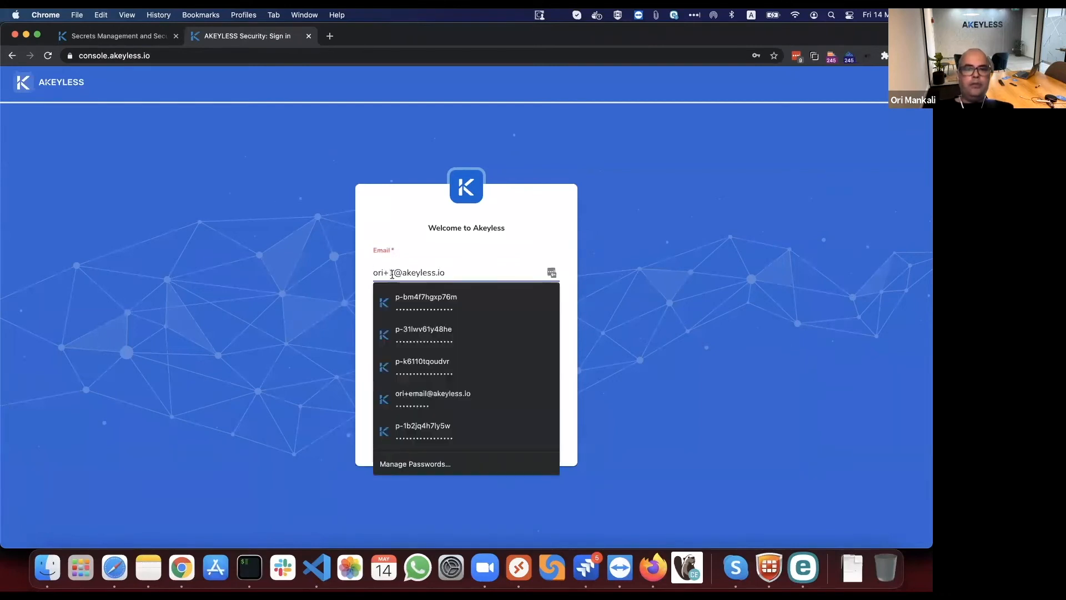
pyautogui.click(423, 334)
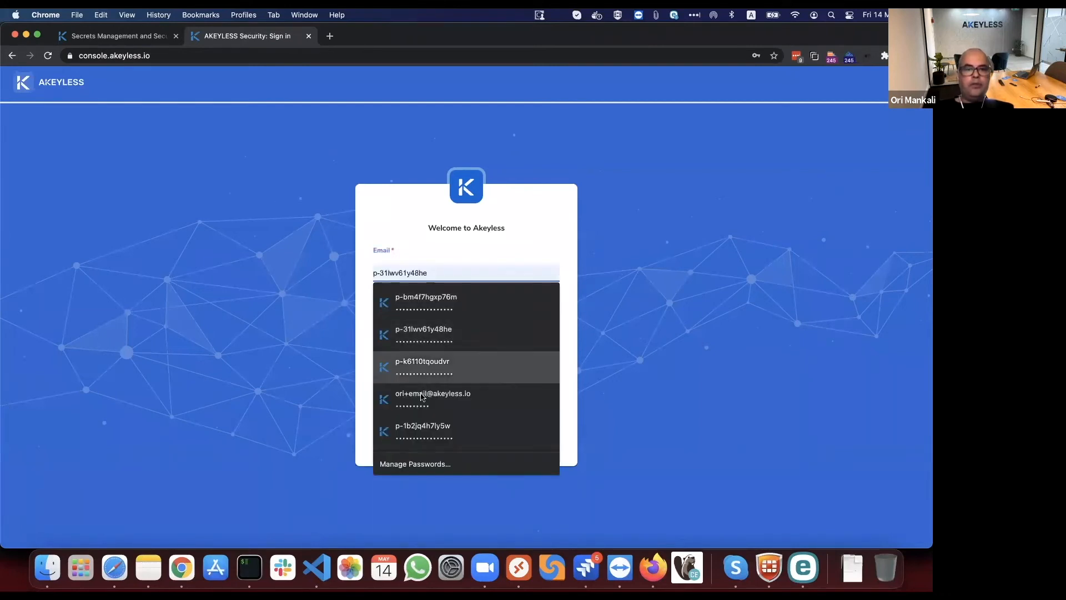
pyautogui.click(434, 398)
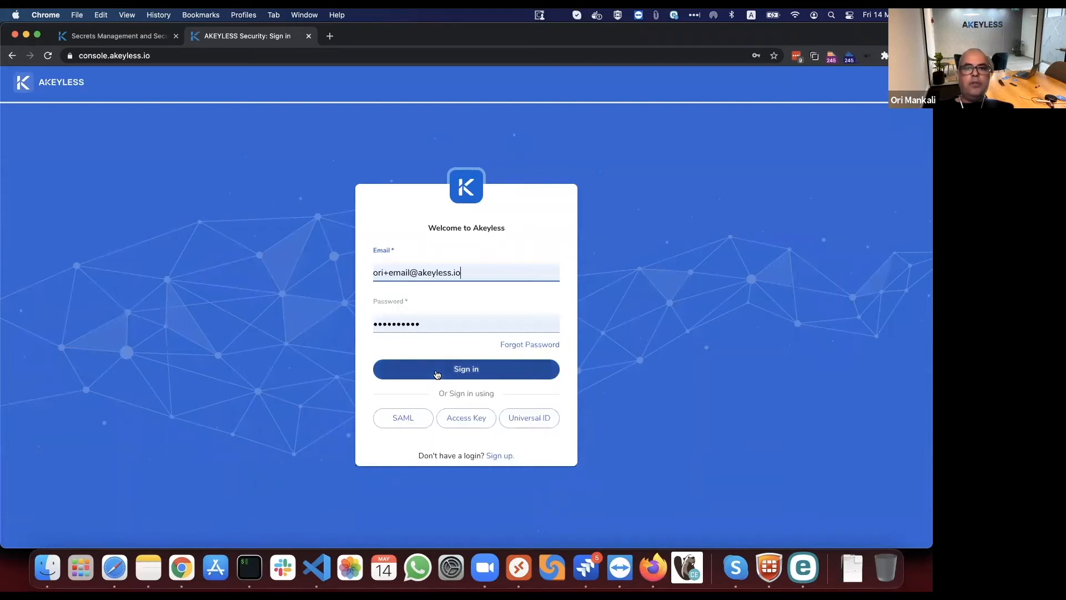
pyautogui.click(466, 369)
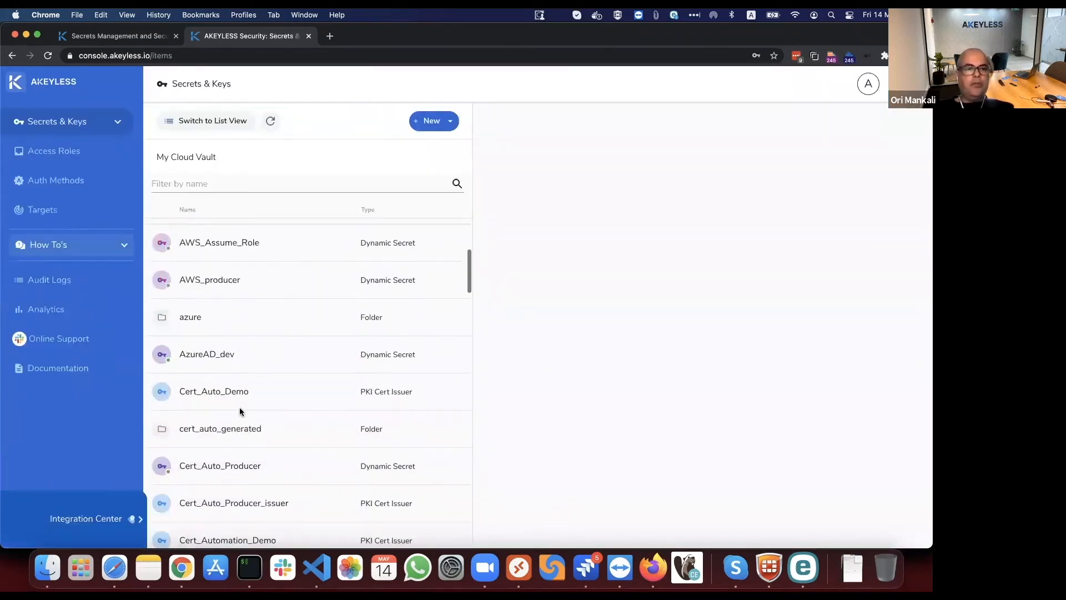
# Open the details of secret1 in the k8s folder
pyautogui.scroll(-3)
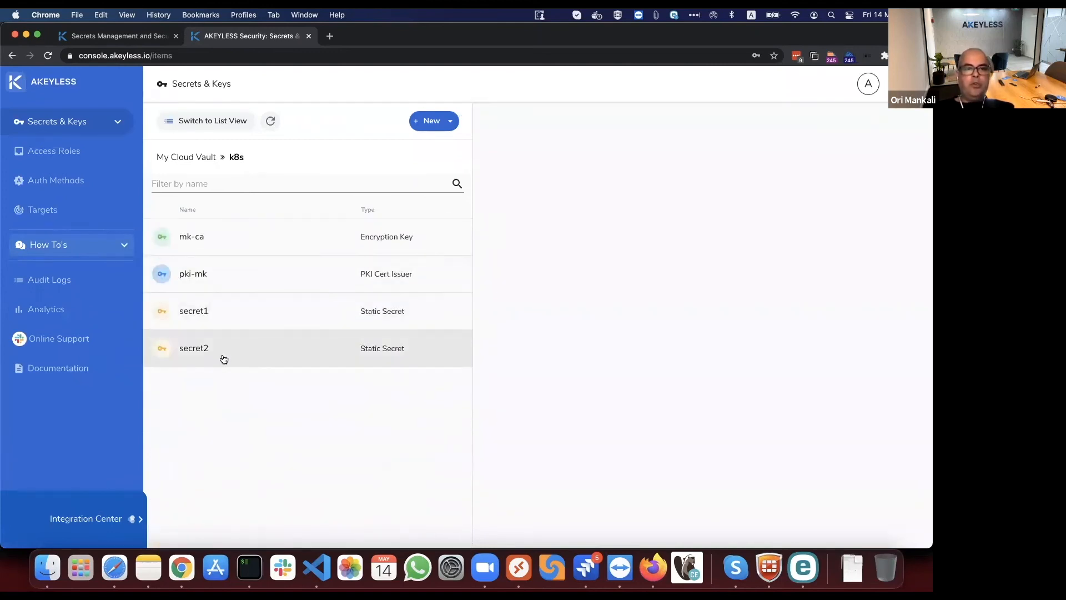
pyautogui.click(193, 311)
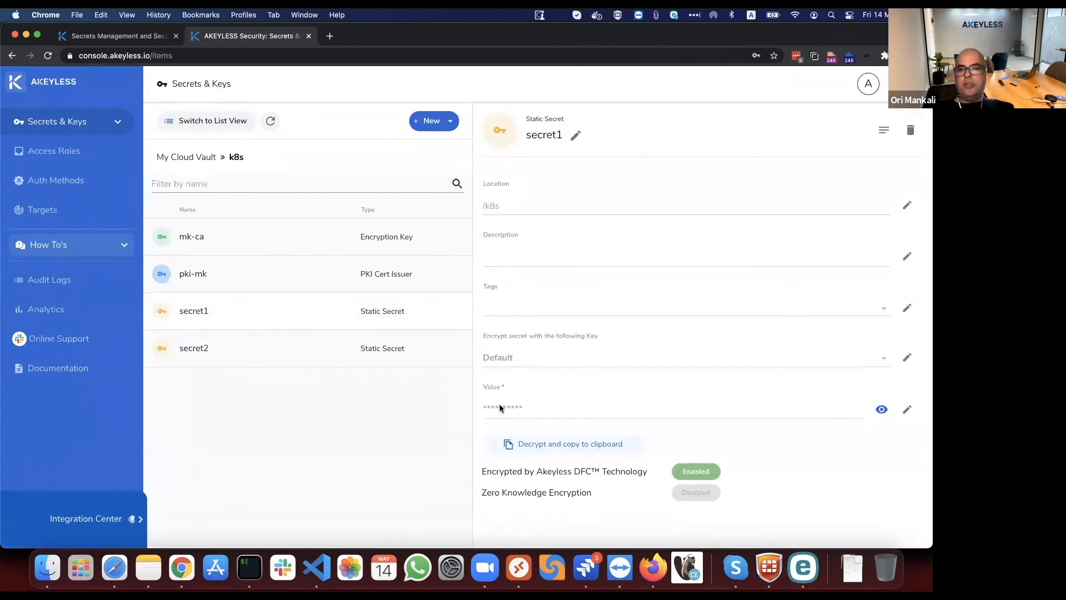
pyautogui.moveTo(629, 415)
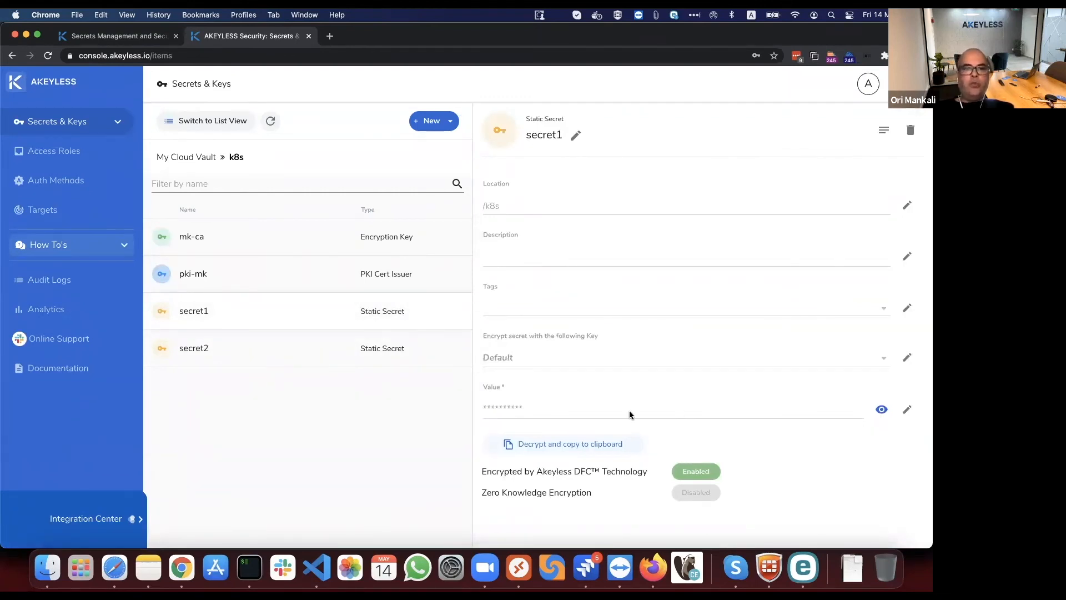
pyautogui.moveTo(479, 436)
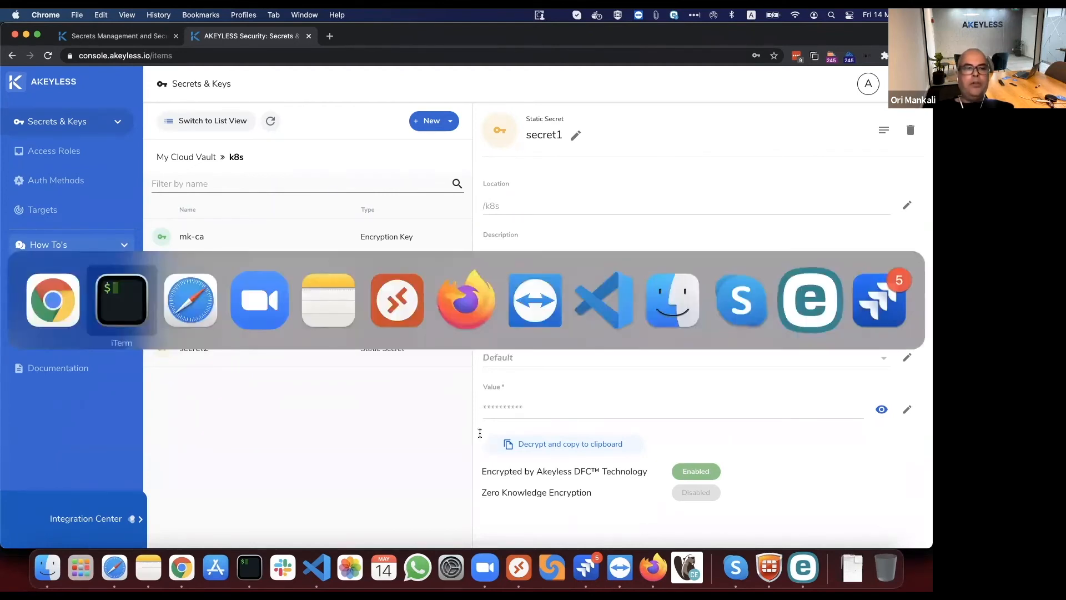
pyautogui.click(120, 299)
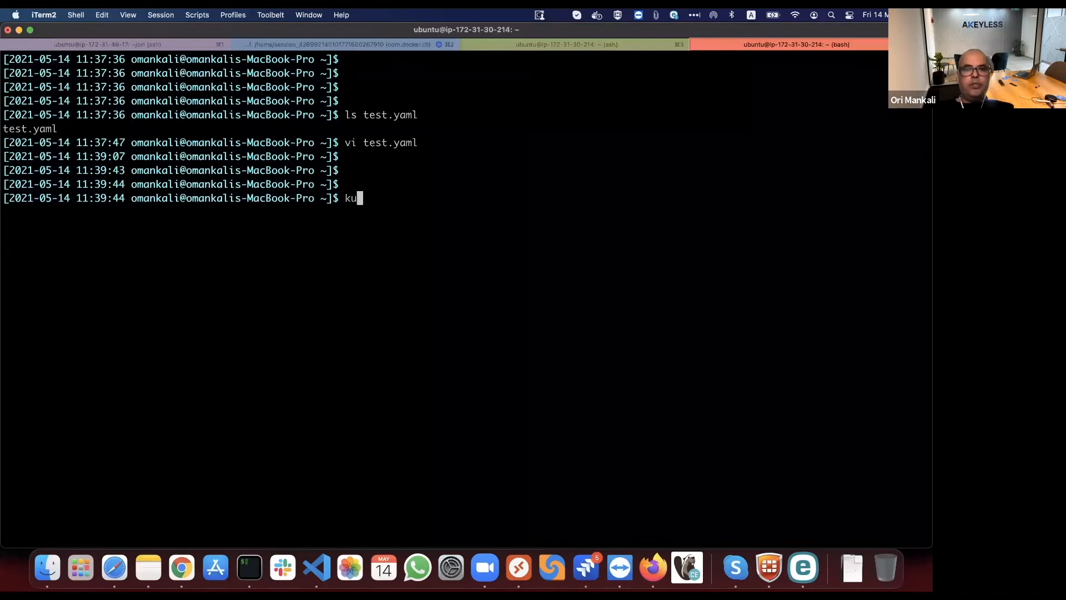
# Deploy the manifest with kubectl apply -f test.yaml
pyautogui.write('bectl ap')
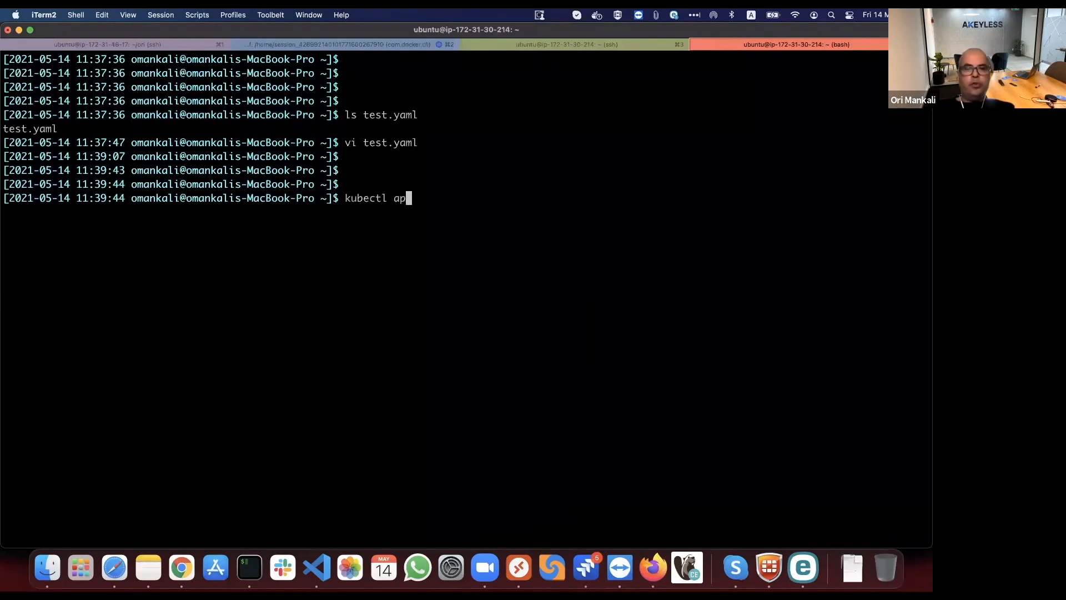
pyautogui.write('ply -f')
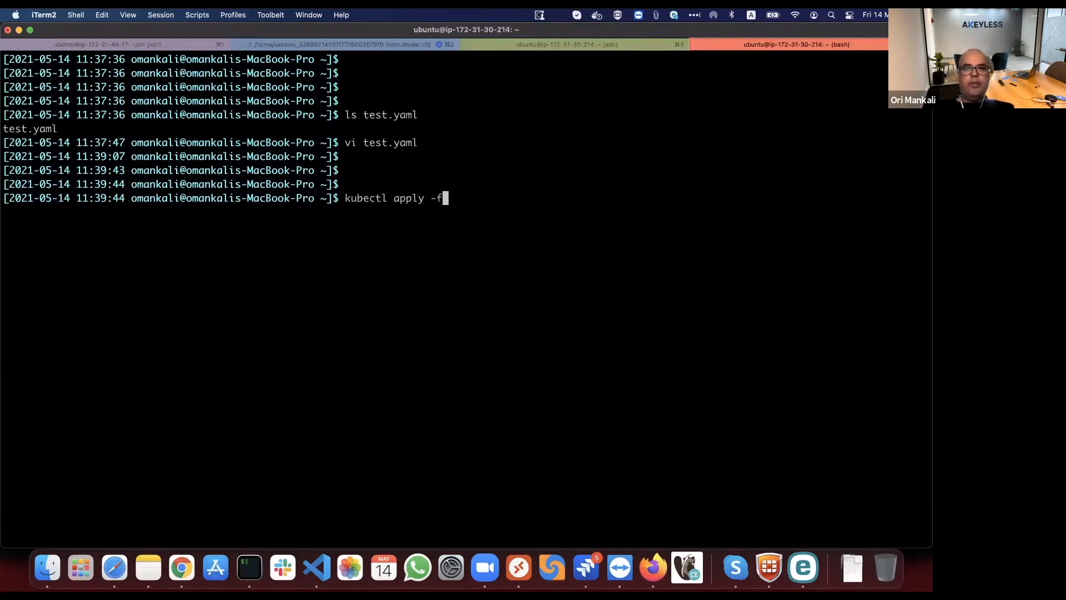
pyautogui.write('test.yaml')
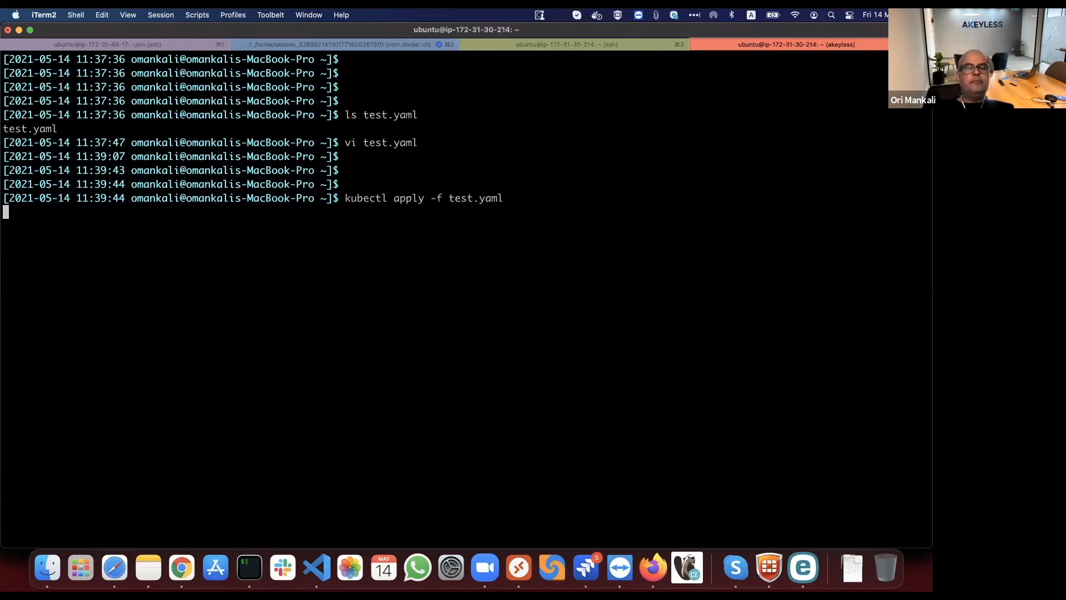
pyautogui.press('Return')
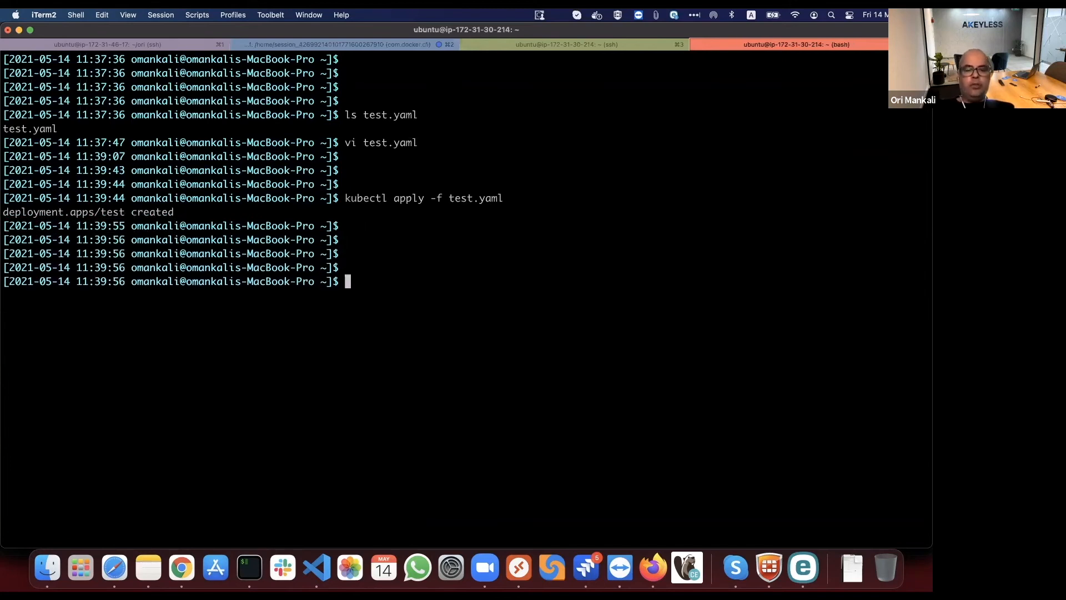
# List pods and show logs of the new pod test-5b447c9bbc-zv54v
pyautogui.write('kubectl get po')
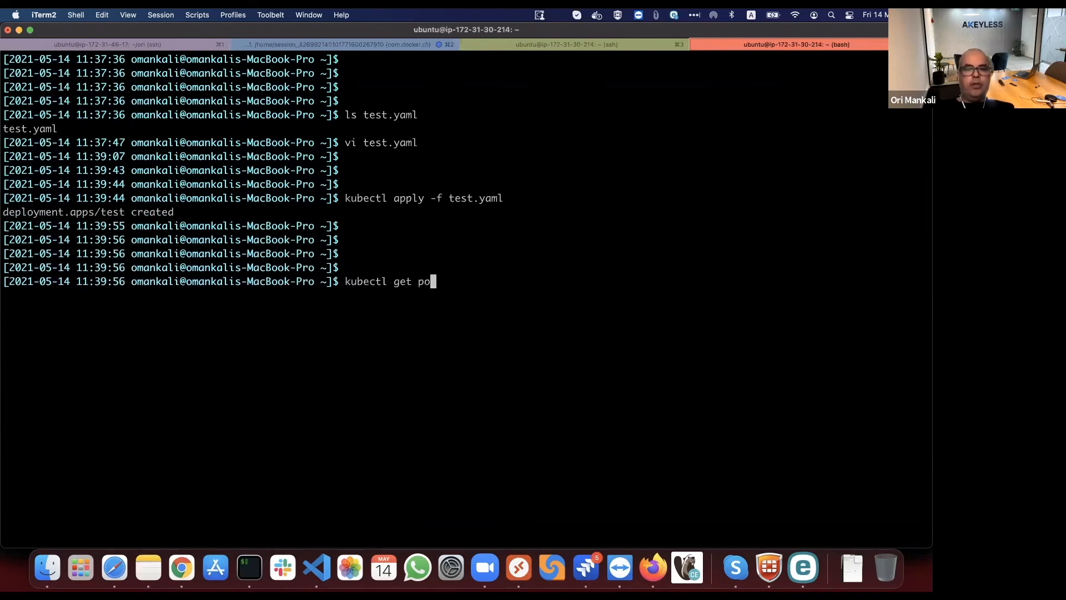
pyautogui.press('Return')
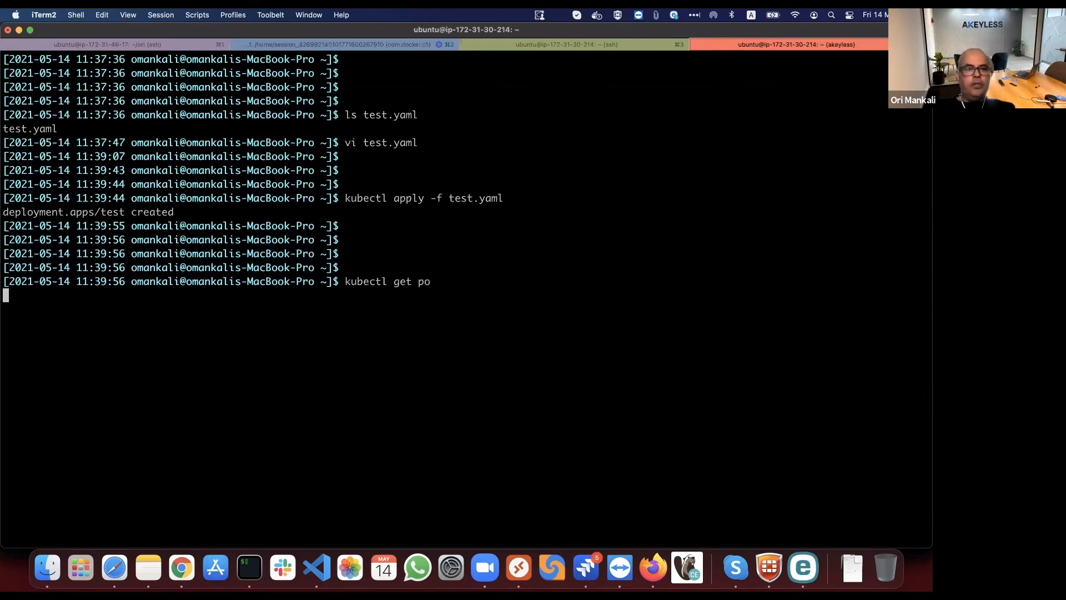
pyautogui.press('Return')
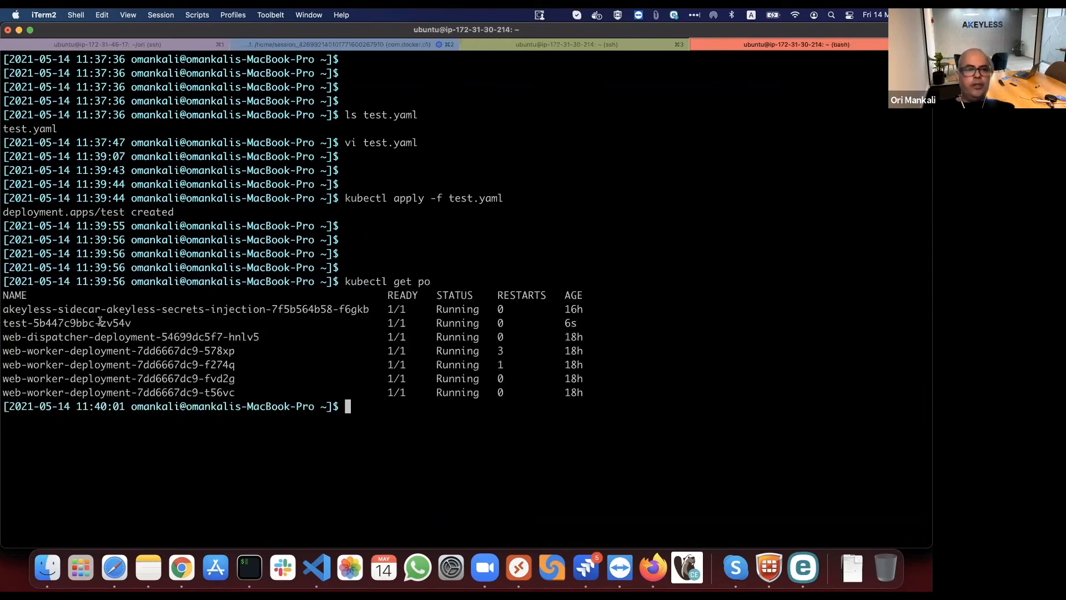
pyautogui.doubleClick(66, 323)
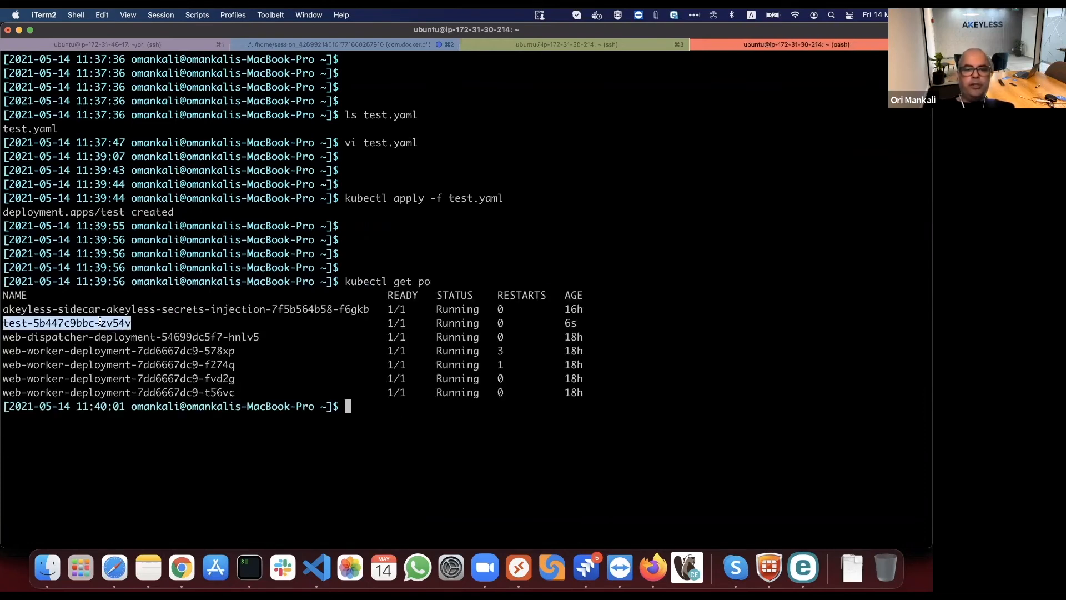
pyautogui.write('kubectl')
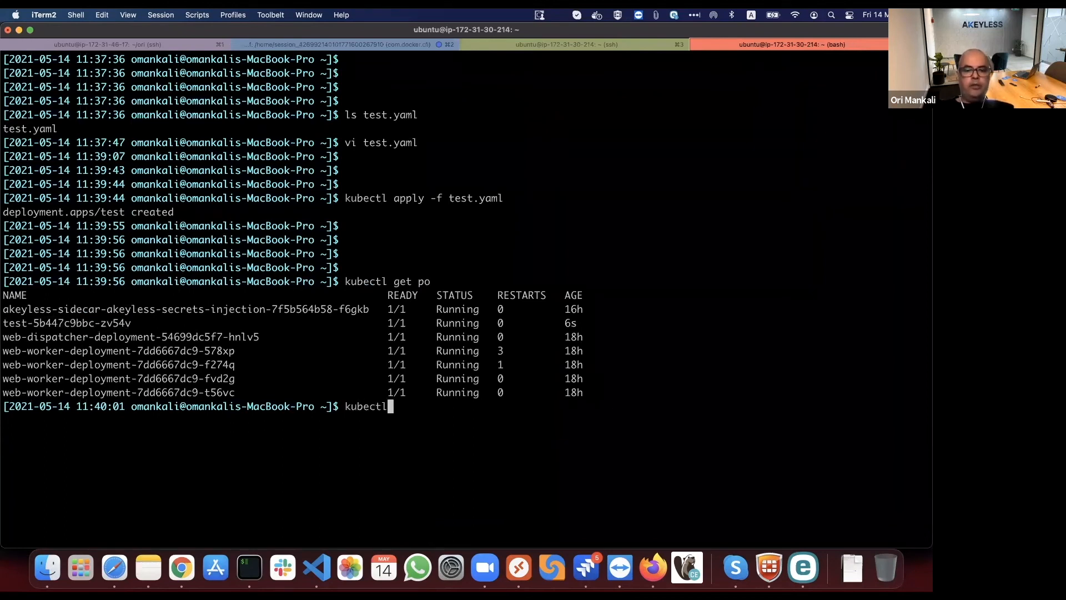
pyautogui.write('logs test-5b447c9bbc-zv54v')
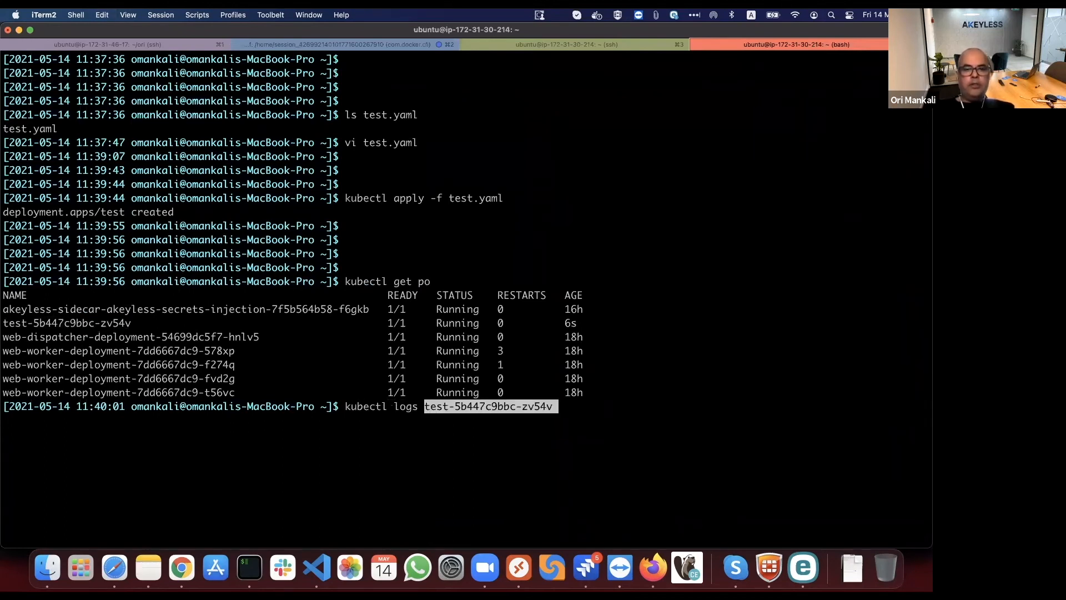
pyautogui.press('Return')
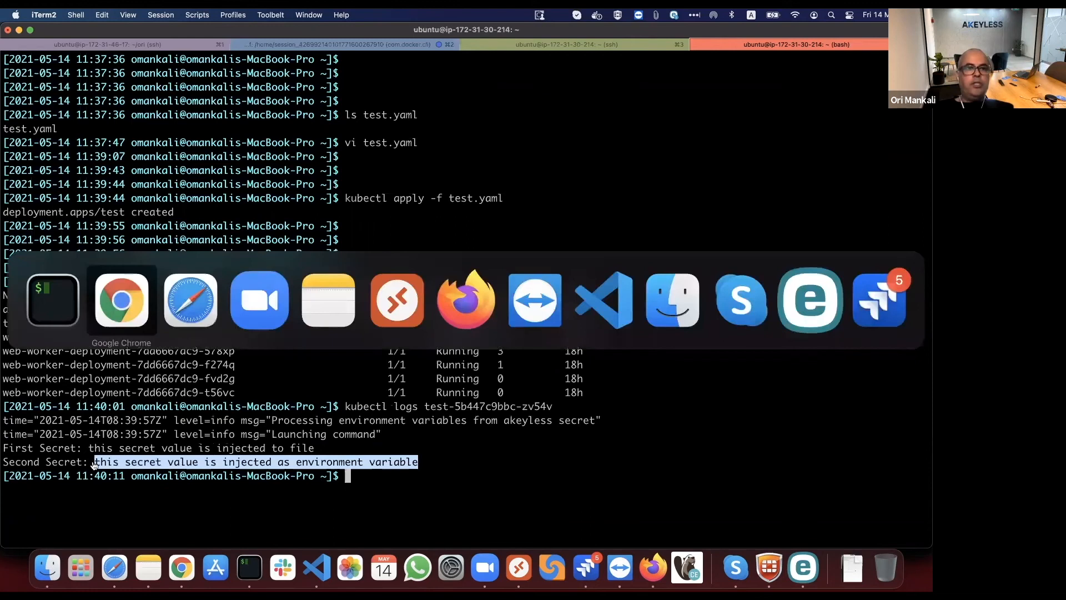
# Filter audit logs to Get Secret Value, showing K8s-AWS fetching /k8s/secret1 and /k8s/secret2
pyautogui.click(121, 300)
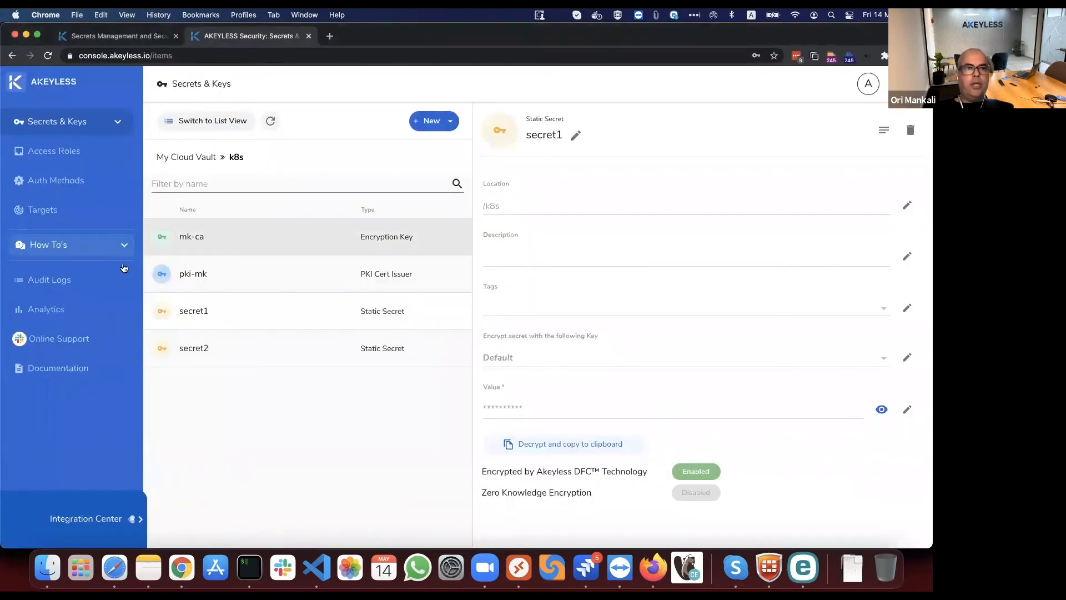
pyautogui.click(49, 280)
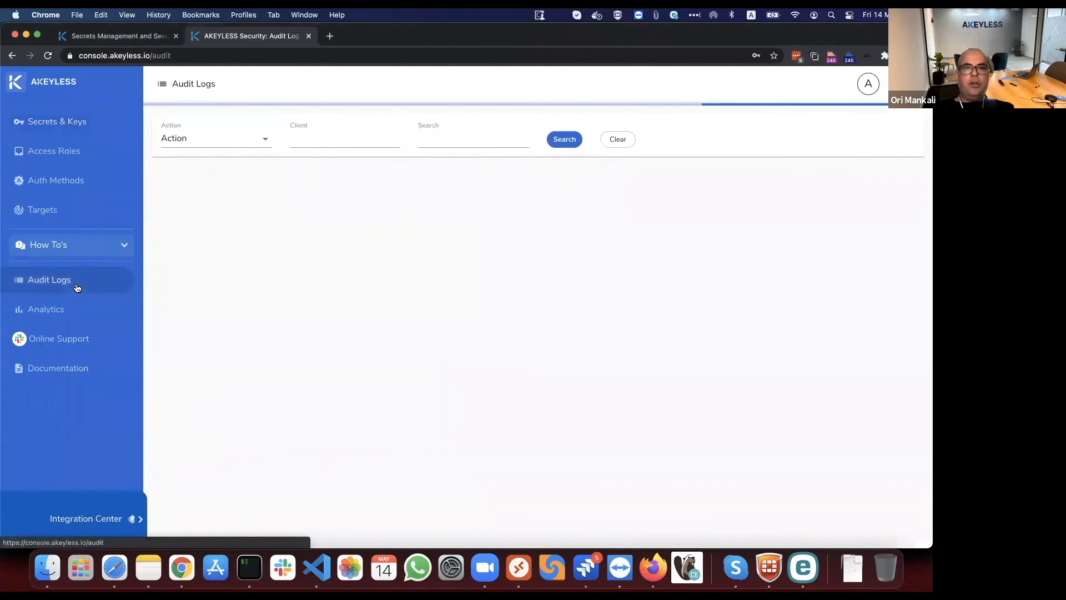
pyautogui.click(563, 139)
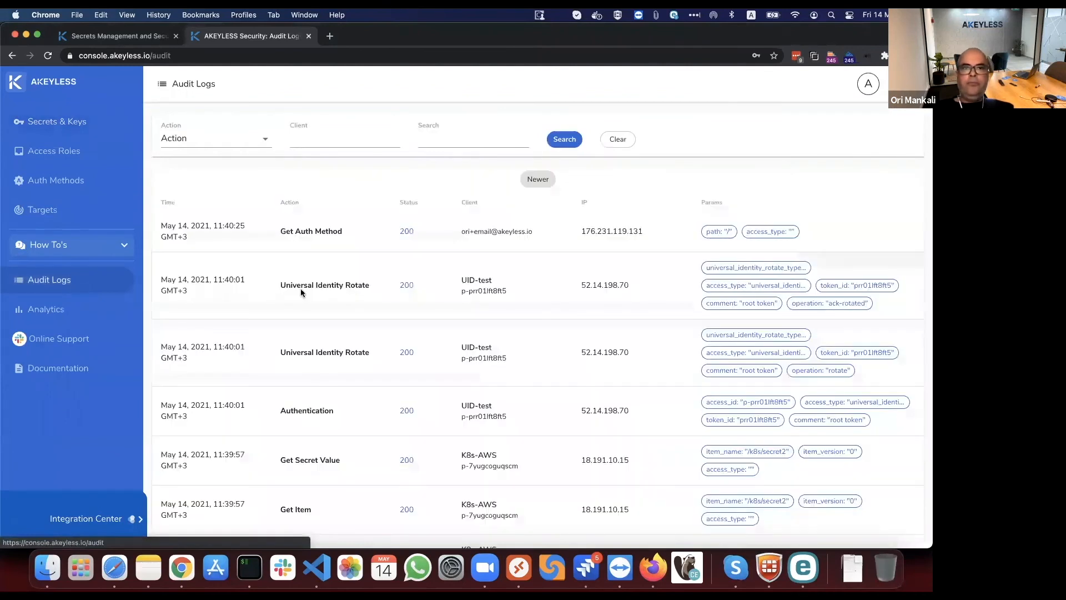
pyautogui.scroll(-3)
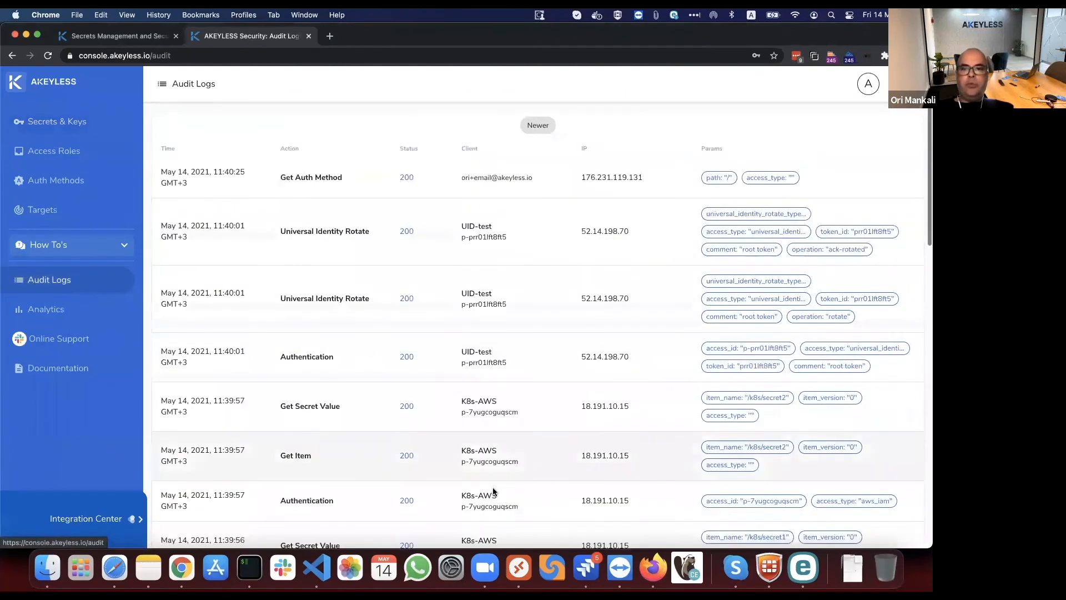
pyautogui.scroll(3)
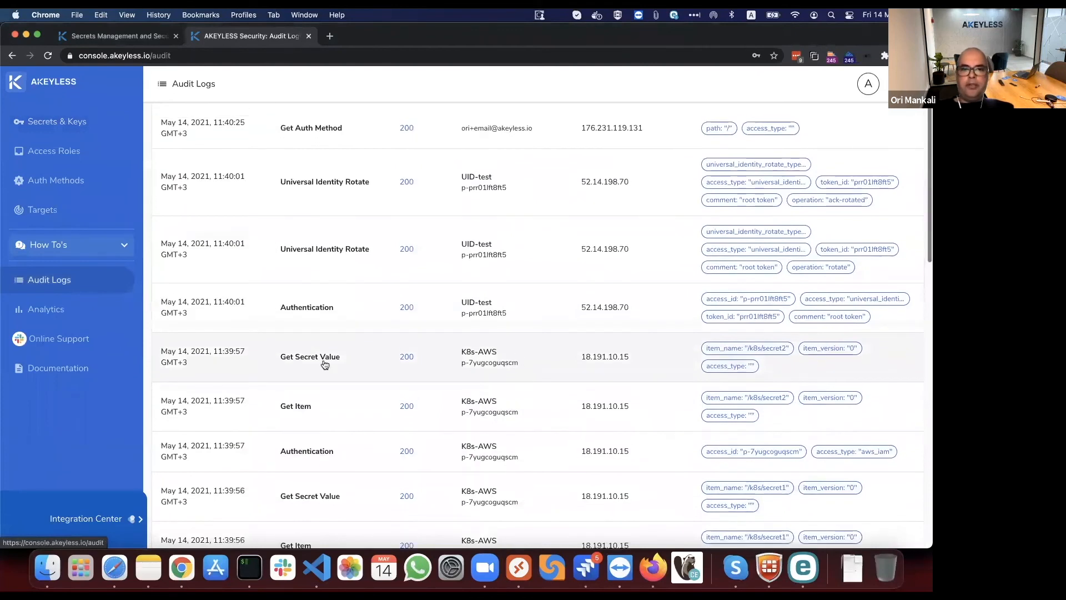
pyautogui.click(563, 139)
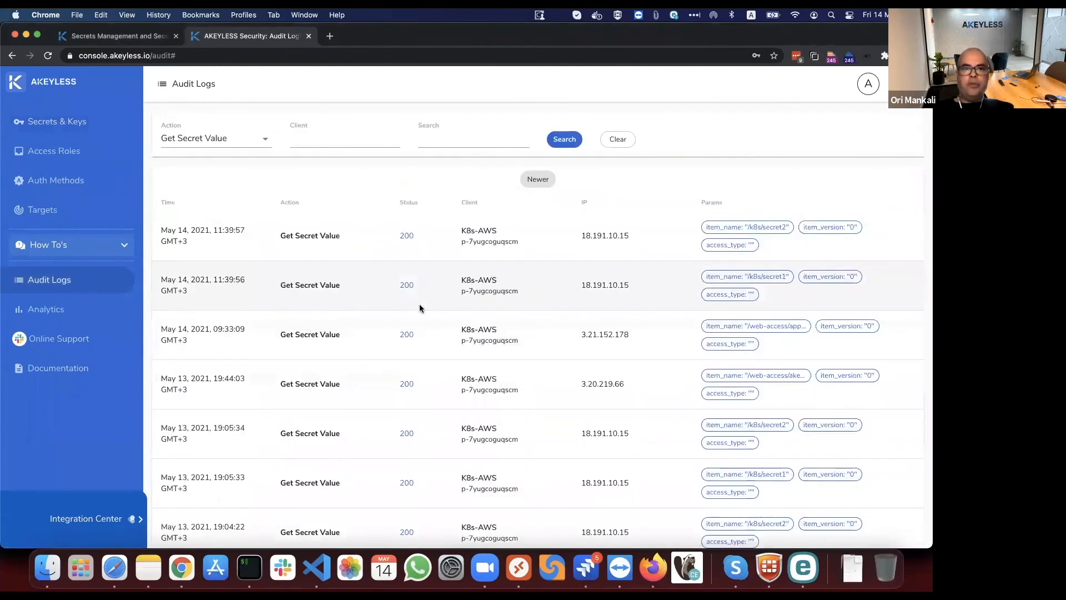
pyautogui.moveTo(459, 233)
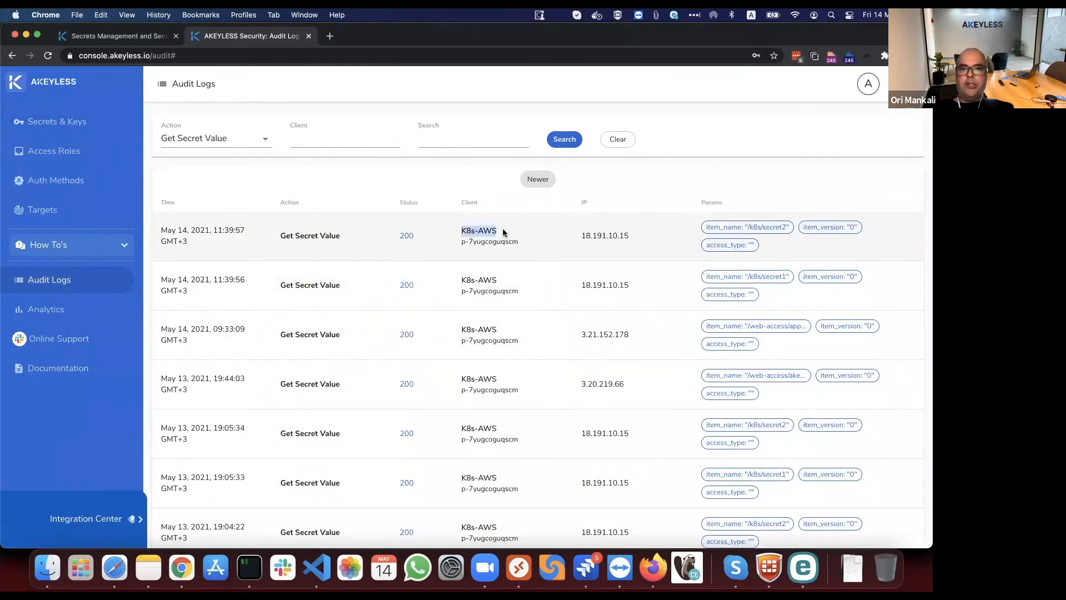
pyautogui.moveTo(741, 276)
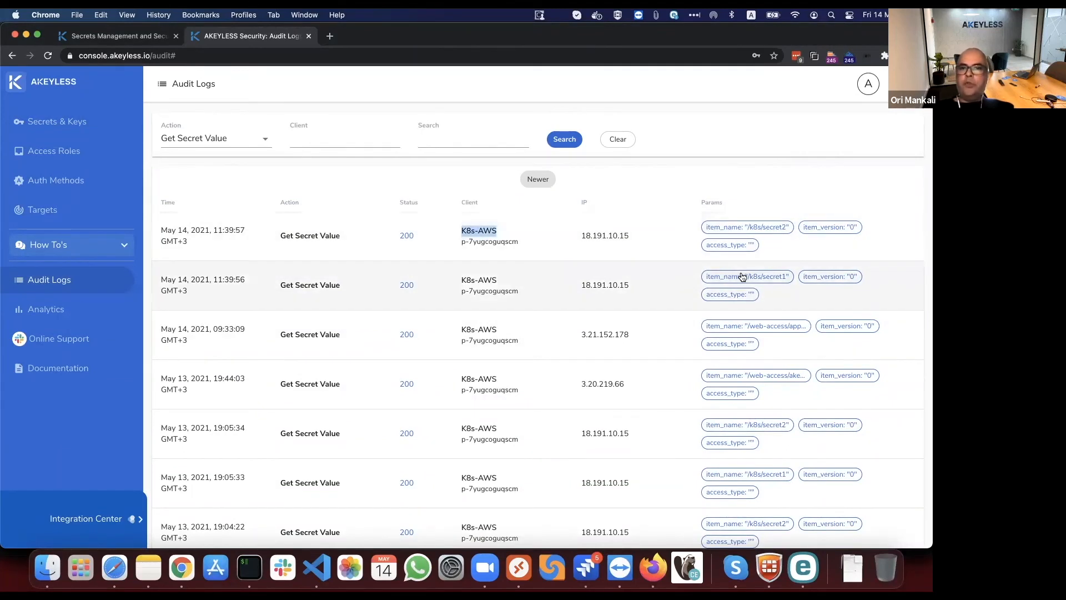
pyautogui.moveTo(748, 276)
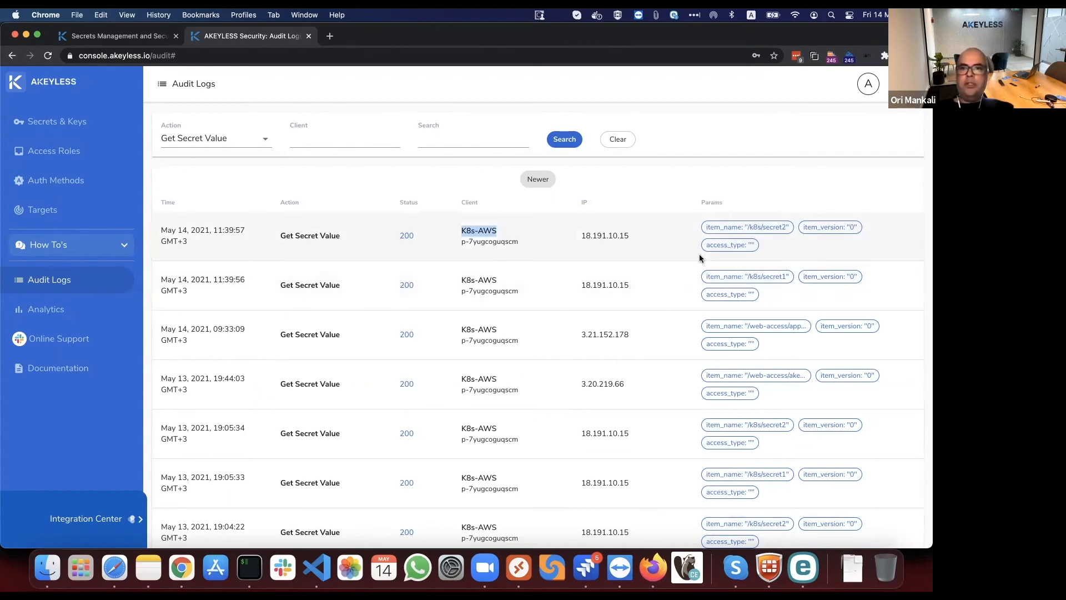
pyautogui.moveTo(325, 222)
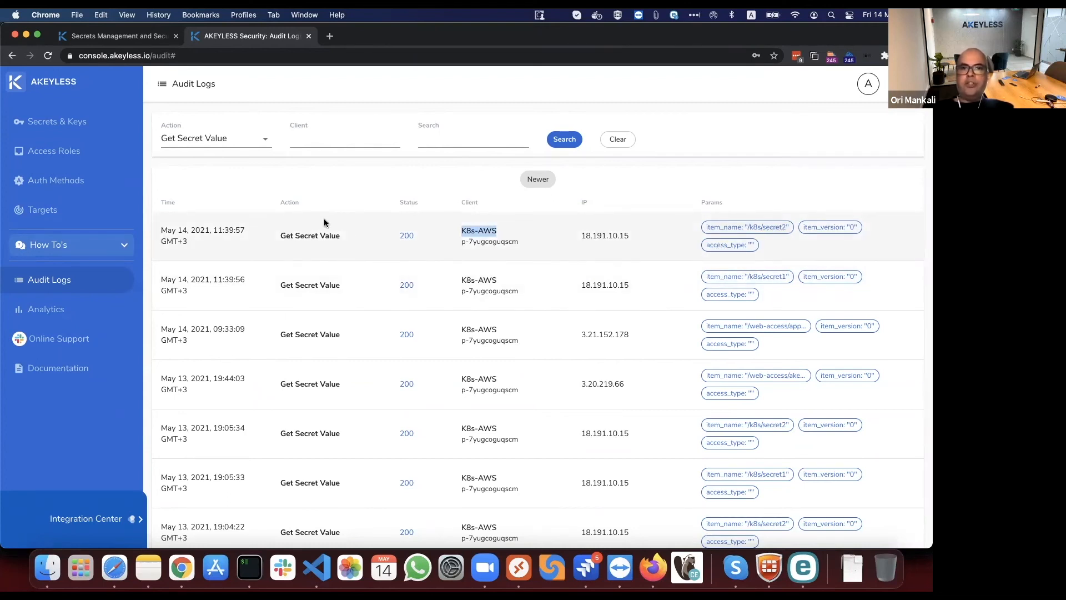
pyautogui.moveTo(313, 251)
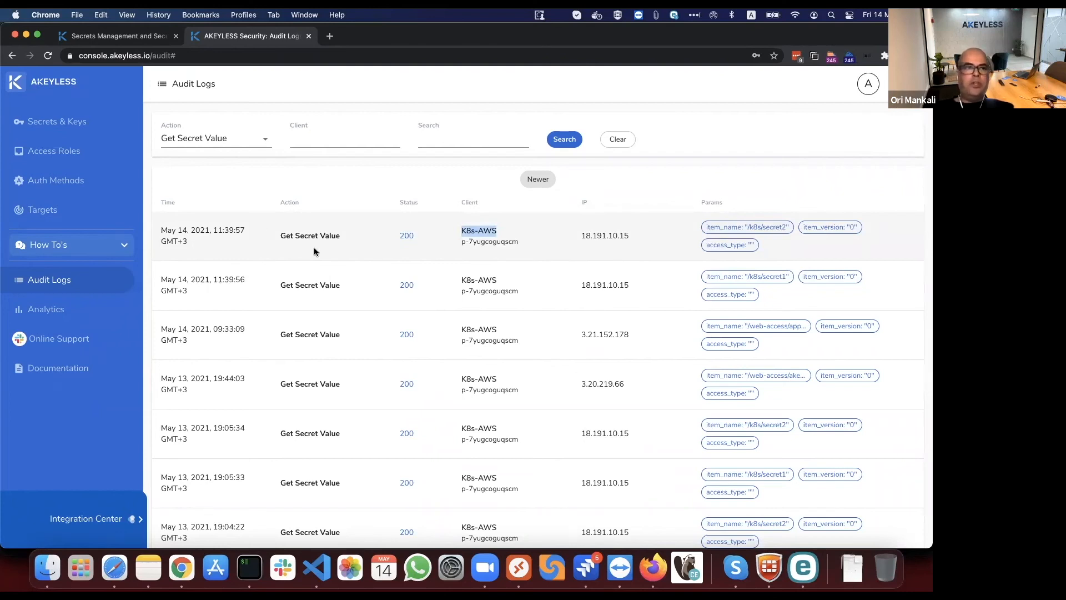
pyautogui.click(57, 121)
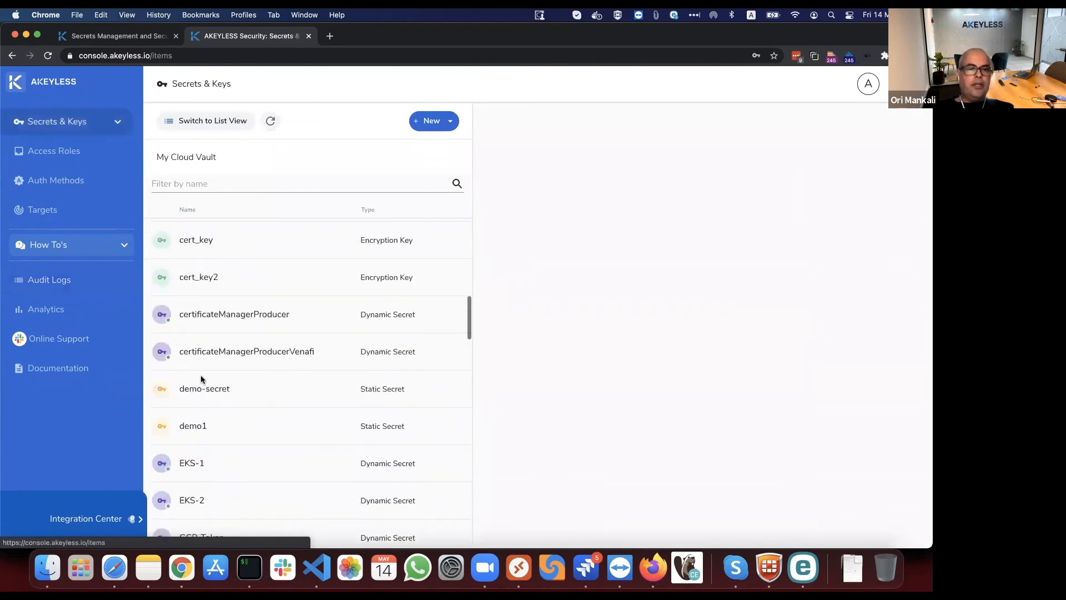
# View secret1 and secret2 details in the k8s folder, then go back to Audit Logs
pyautogui.scroll(-3)
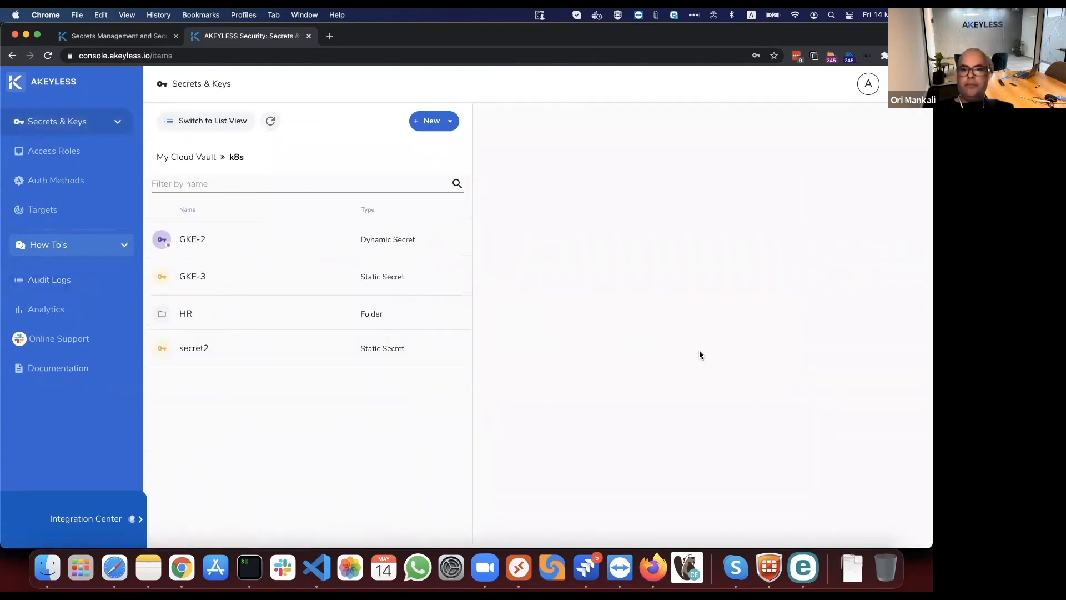
pyautogui.click(193, 311)
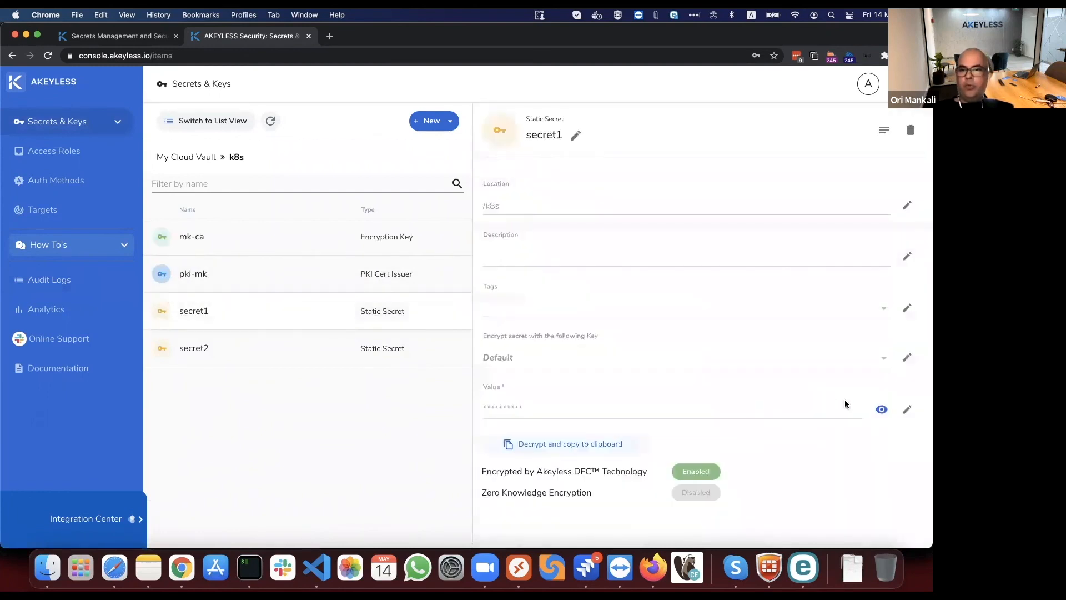
pyautogui.moveTo(614, 413)
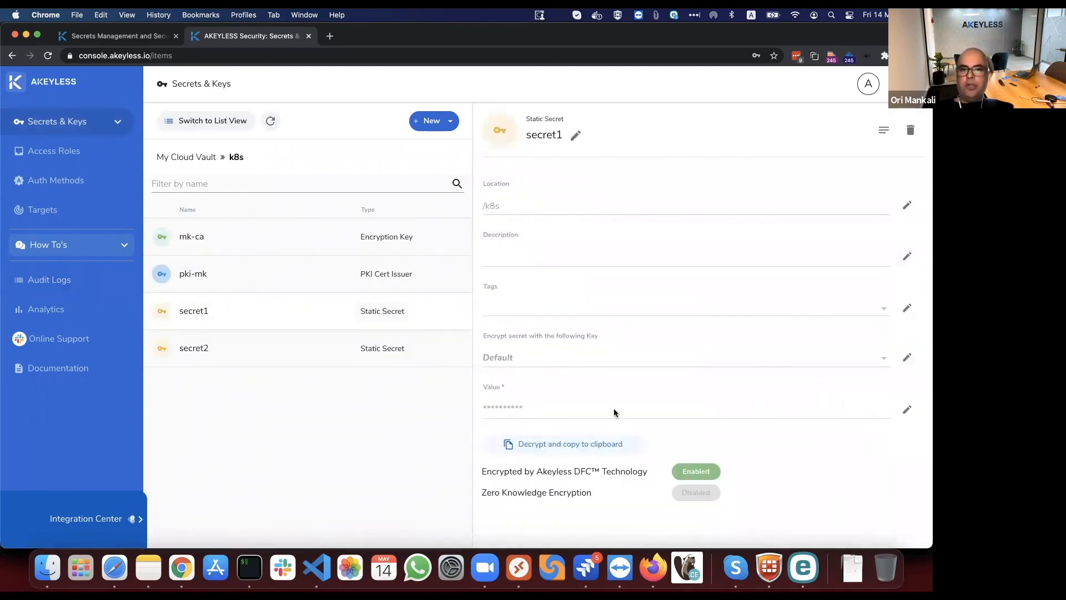
pyautogui.moveTo(881, 409)
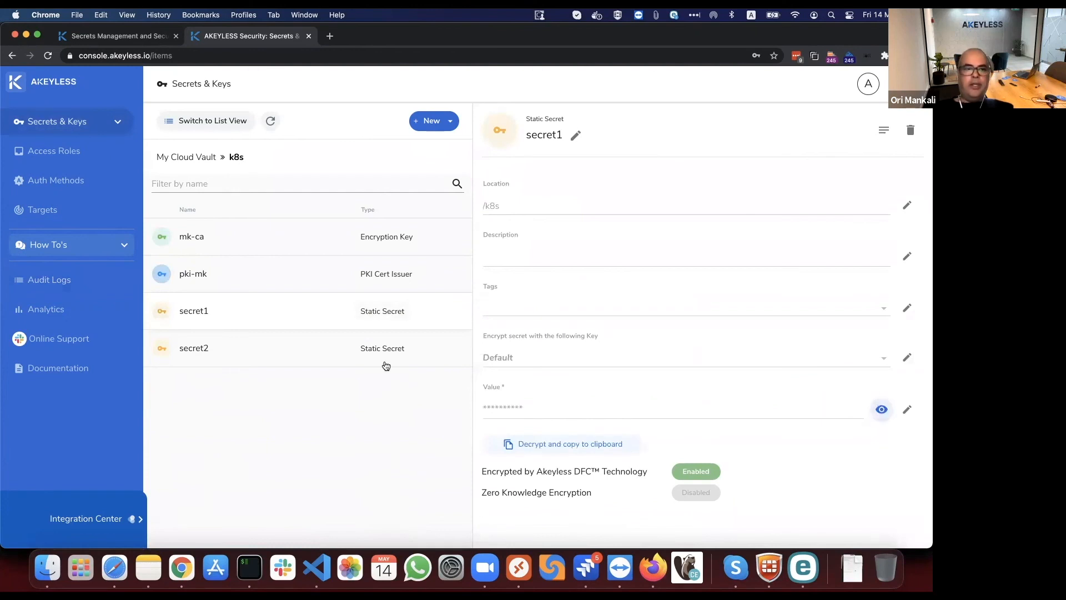
pyautogui.click(193, 348)
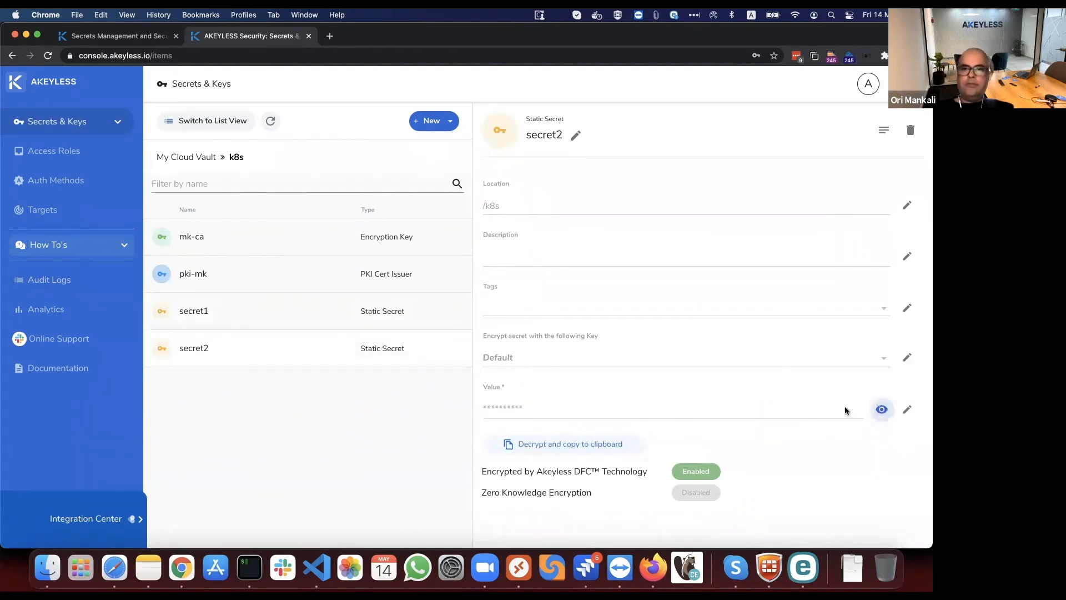
pyautogui.click(49, 279)
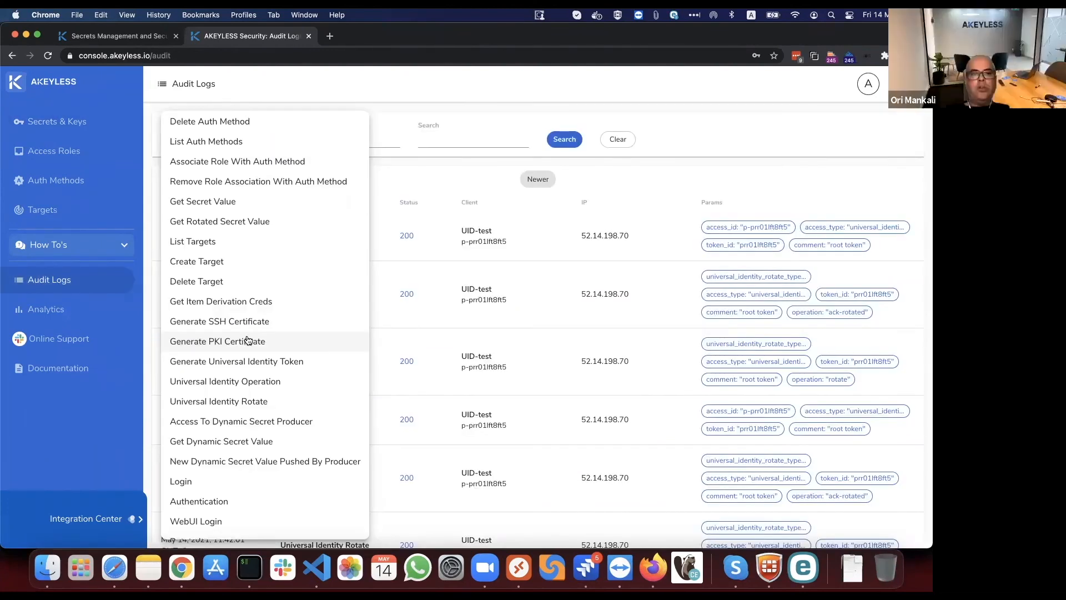
# Choose Generate PKI Certificate as the Action filter to list /k8s/pki-mk issuances
pyautogui.click(218, 341)
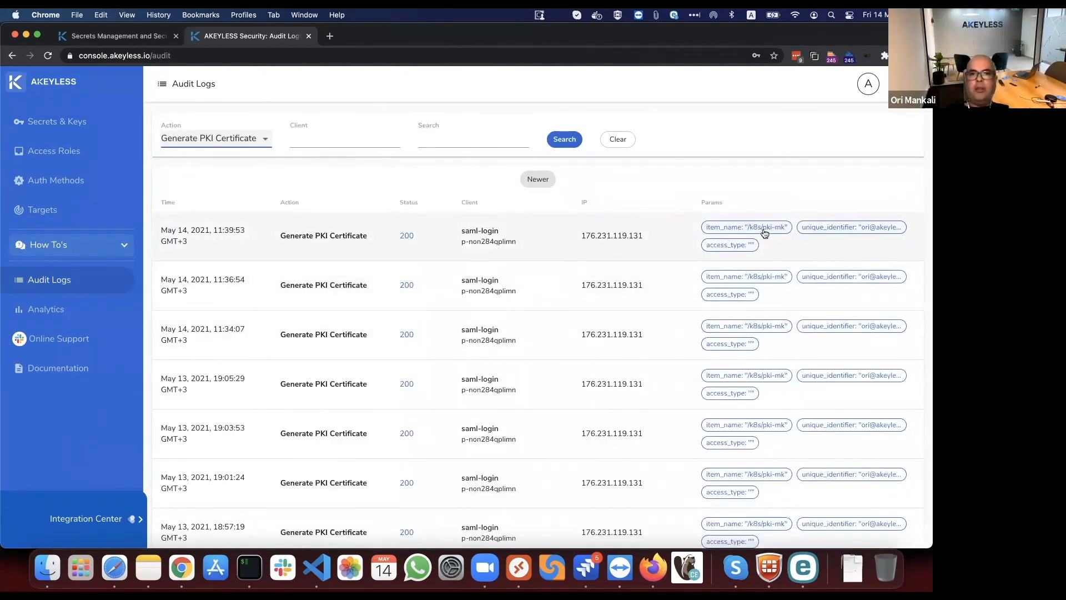
pyautogui.moveTo(878, 336)
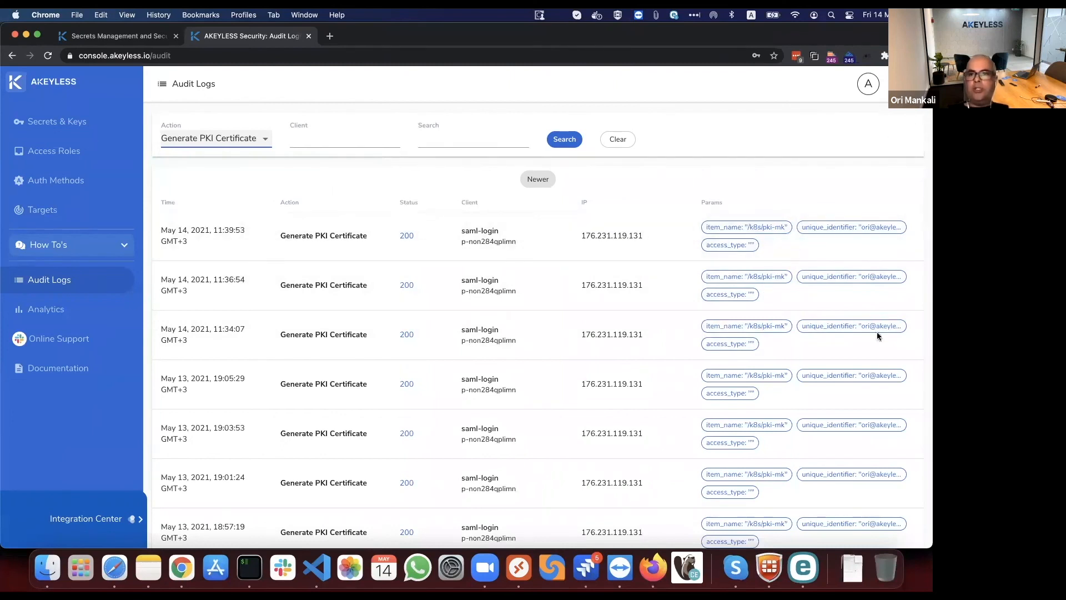
pyautogui.moveTo(885, 229)
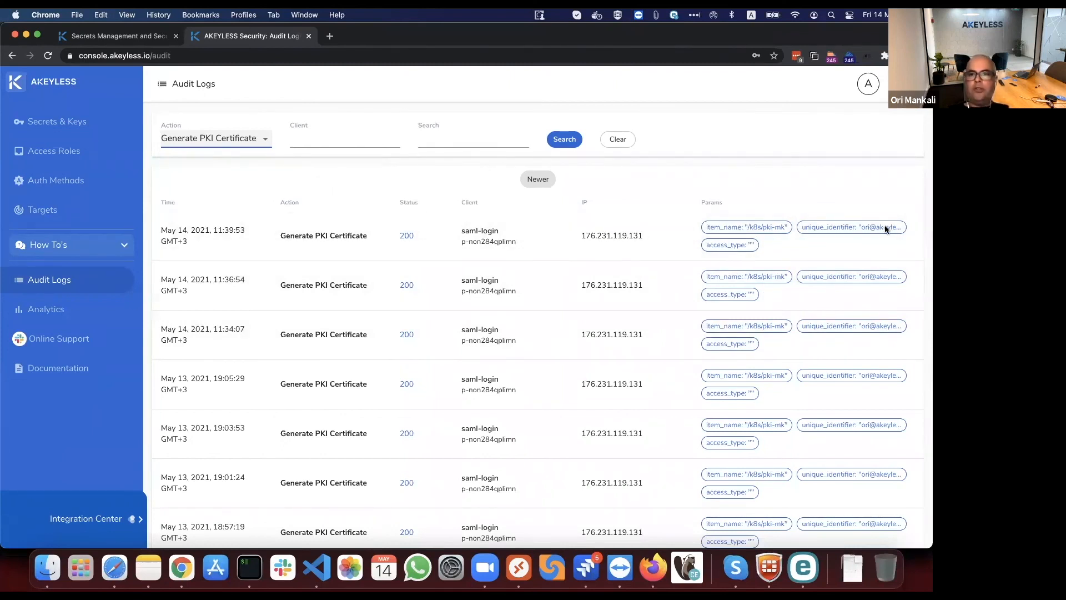
pyautogui.moveTo(588, 230)
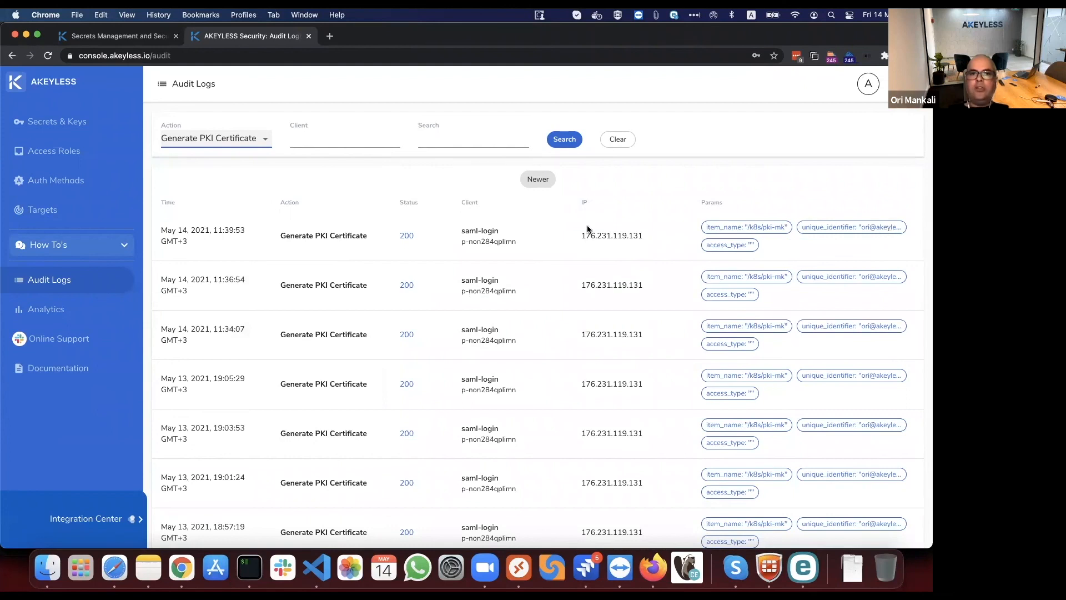
pyautogui.moveTo(618, 229)
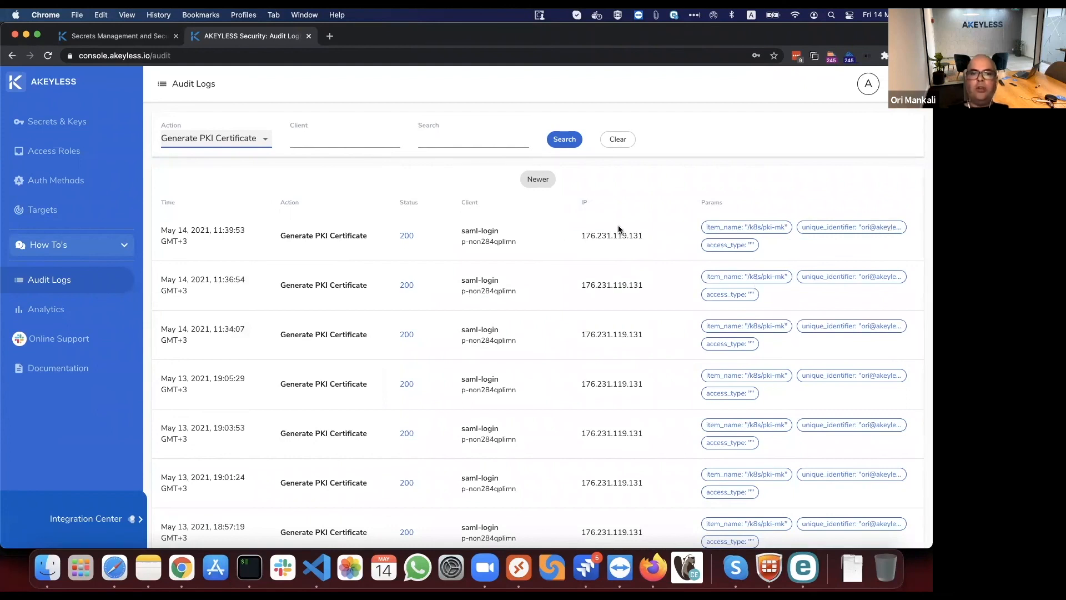
pyautogui.moveTo(596, 246)
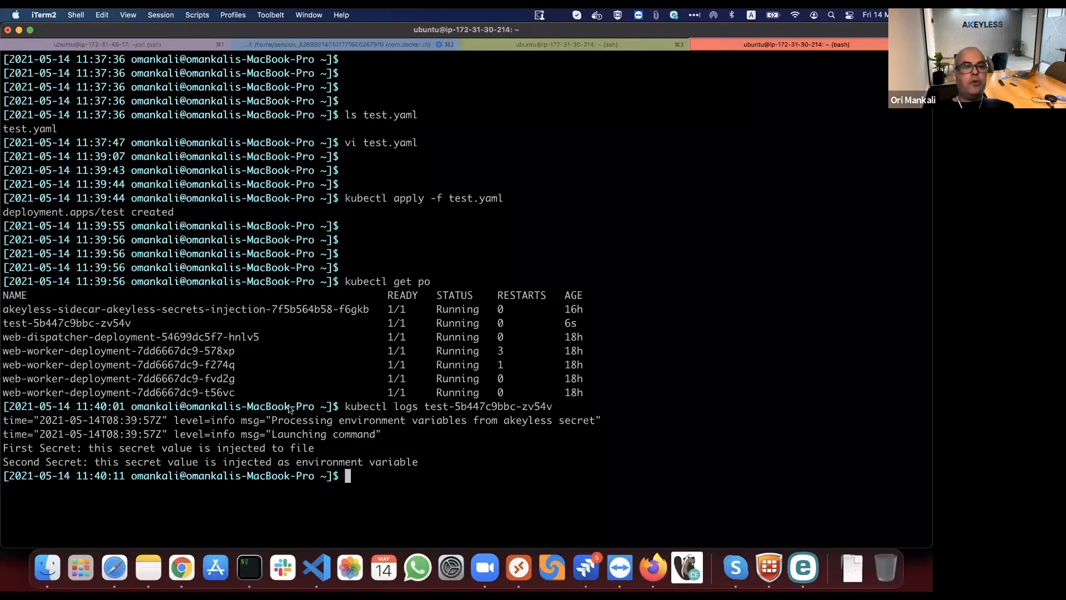
pyautogui.moveTo(301, 362)
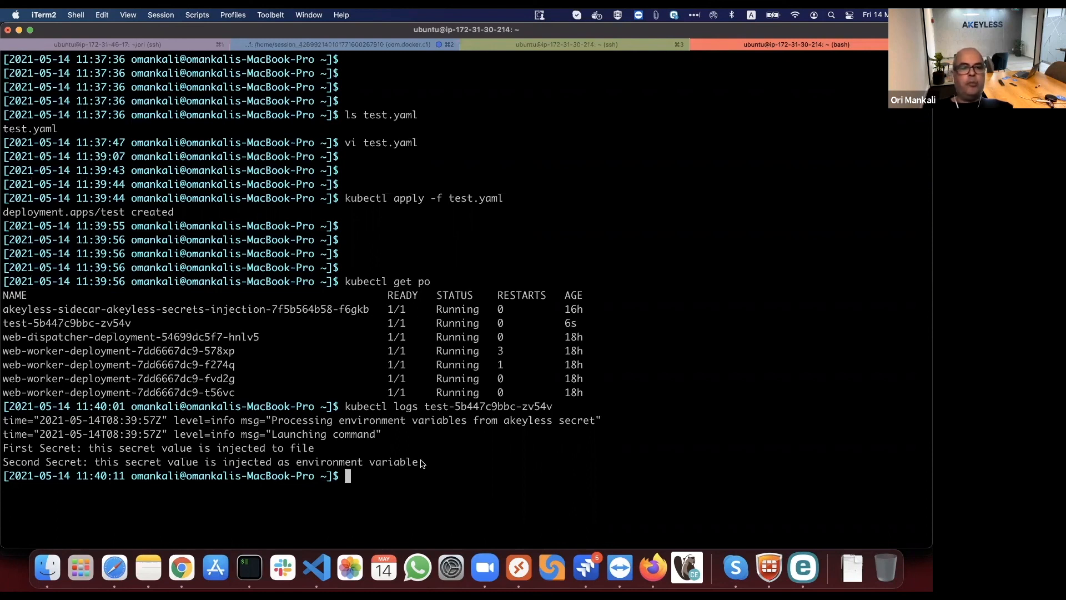
pyautogui.moveTo(517, 291)
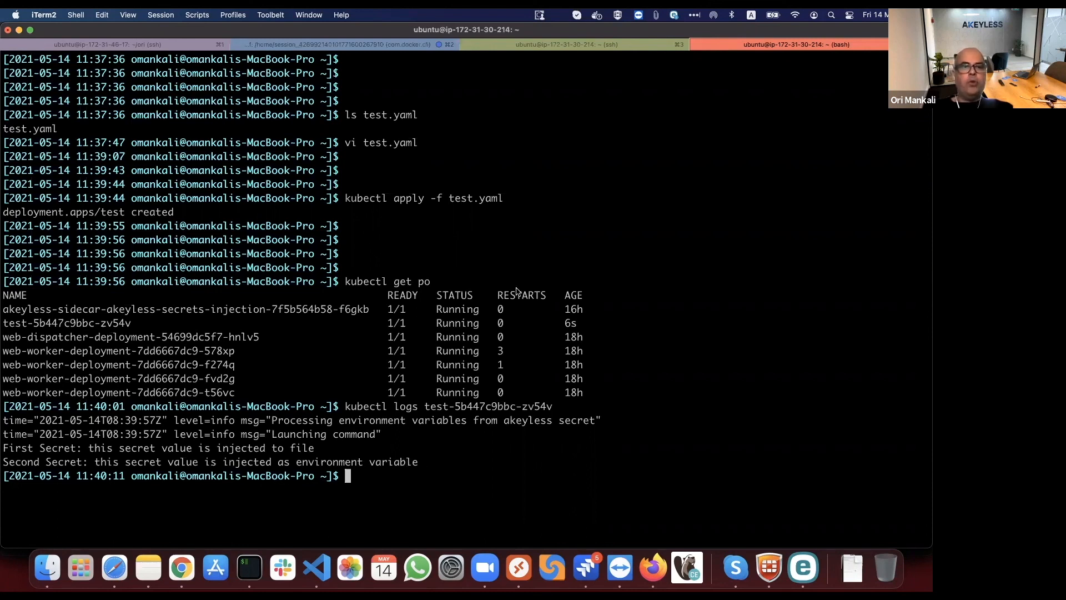